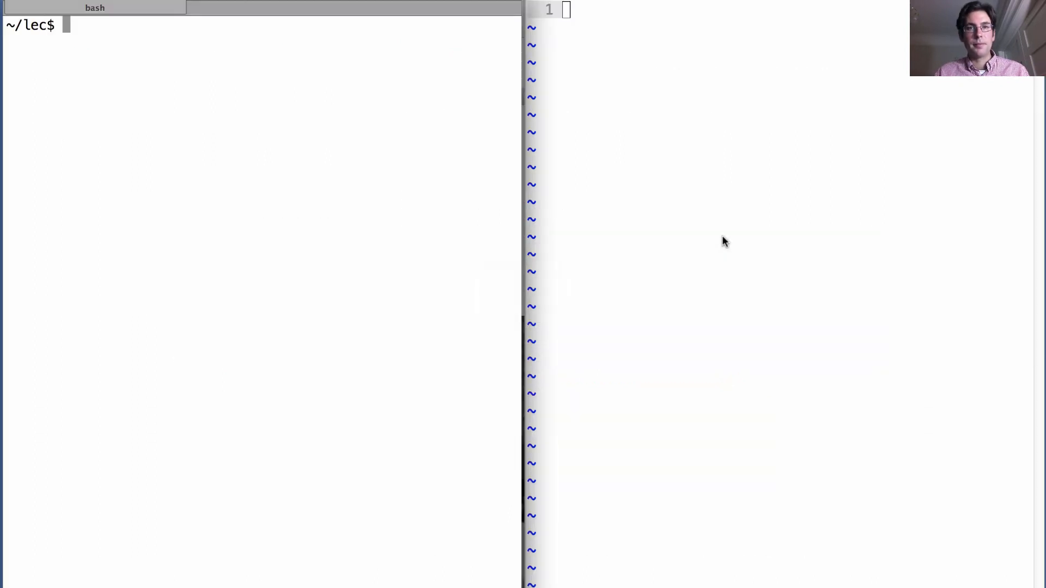
- Type the '# Recursive list abstract' header comment and set empty_rlist to None
type("#")
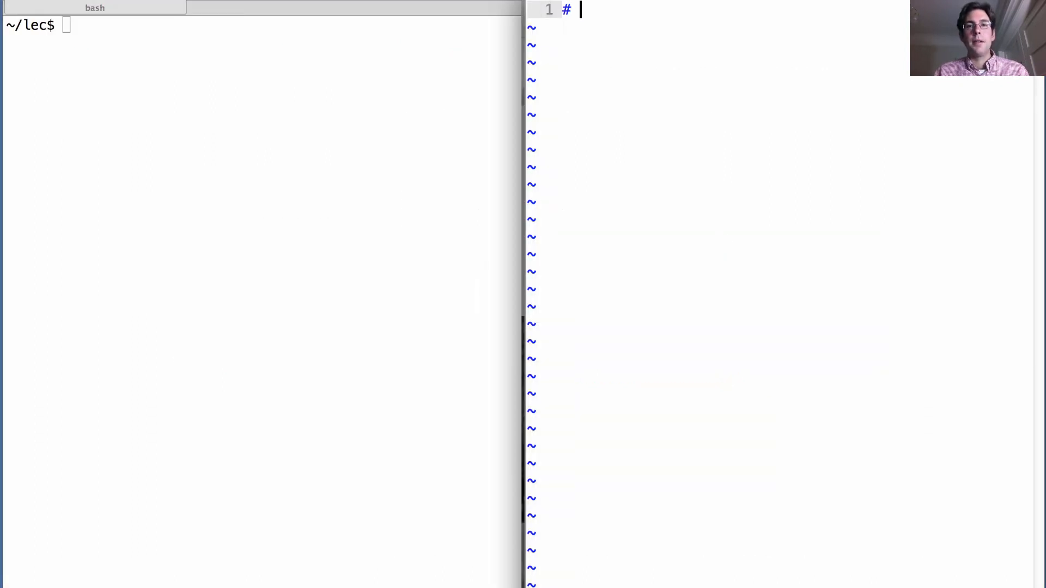
type("Recur")
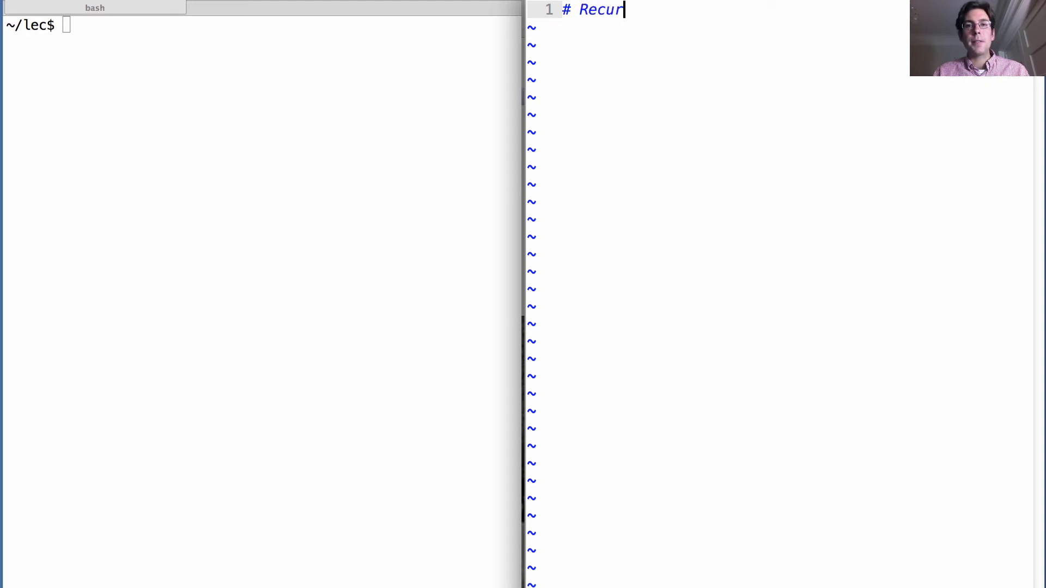
type("sive list abstract data typ")
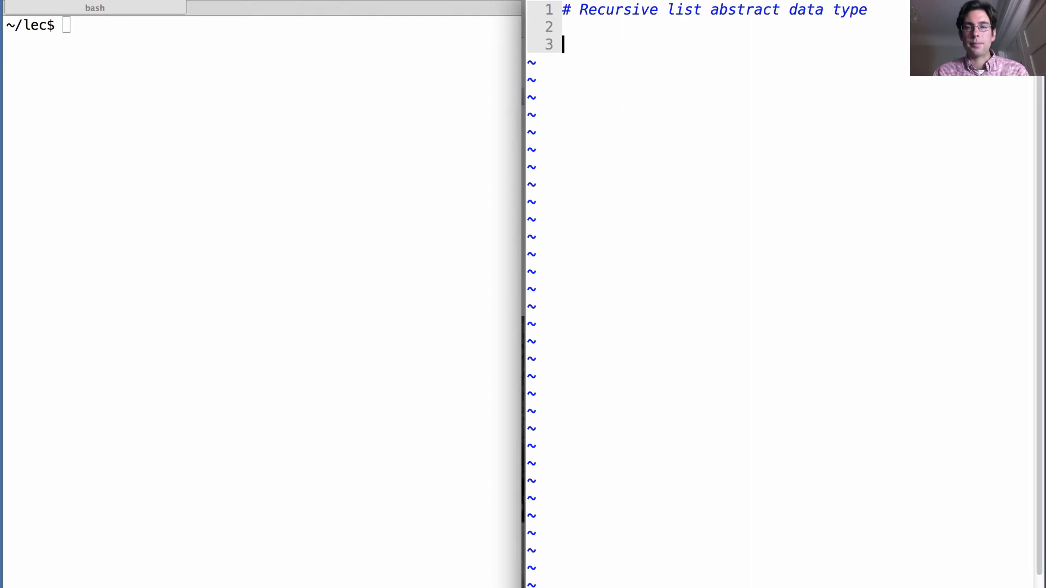
type("emp")
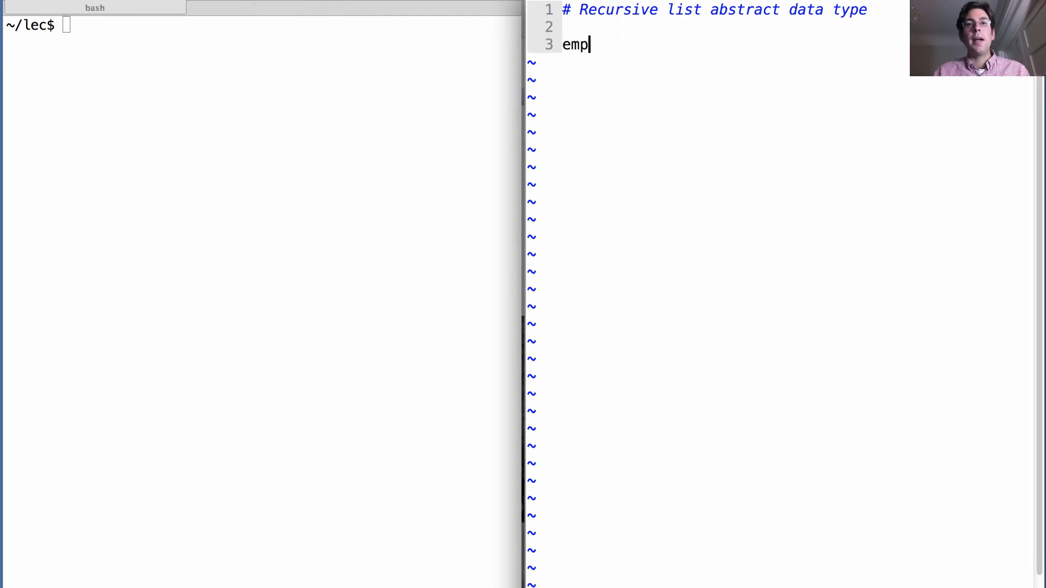
type("ty_rlist = None")
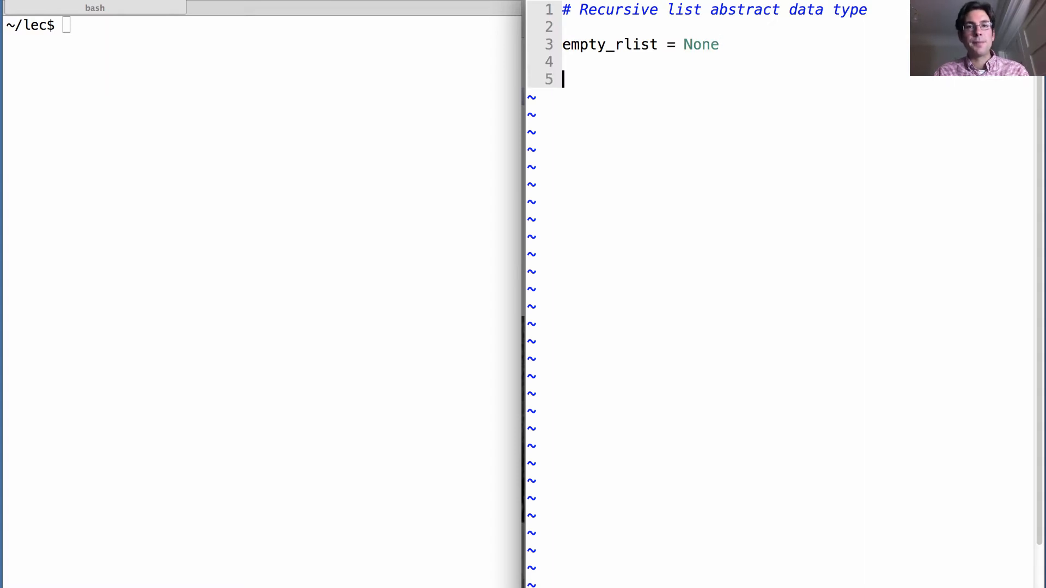
- Define rlist(first, rest) returning the tuple (first, rest)
type("def rlist(")
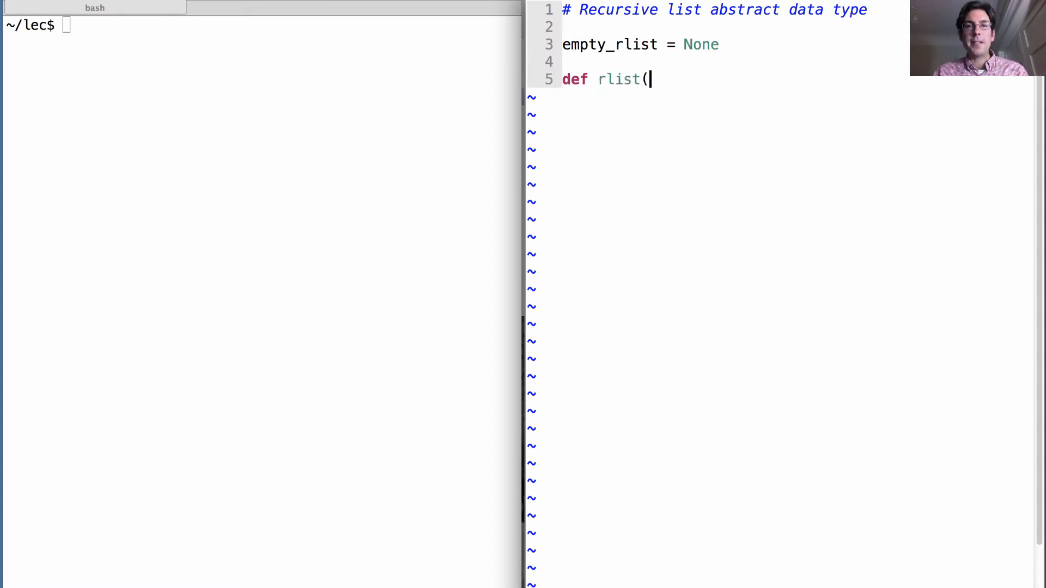
type("first, r")
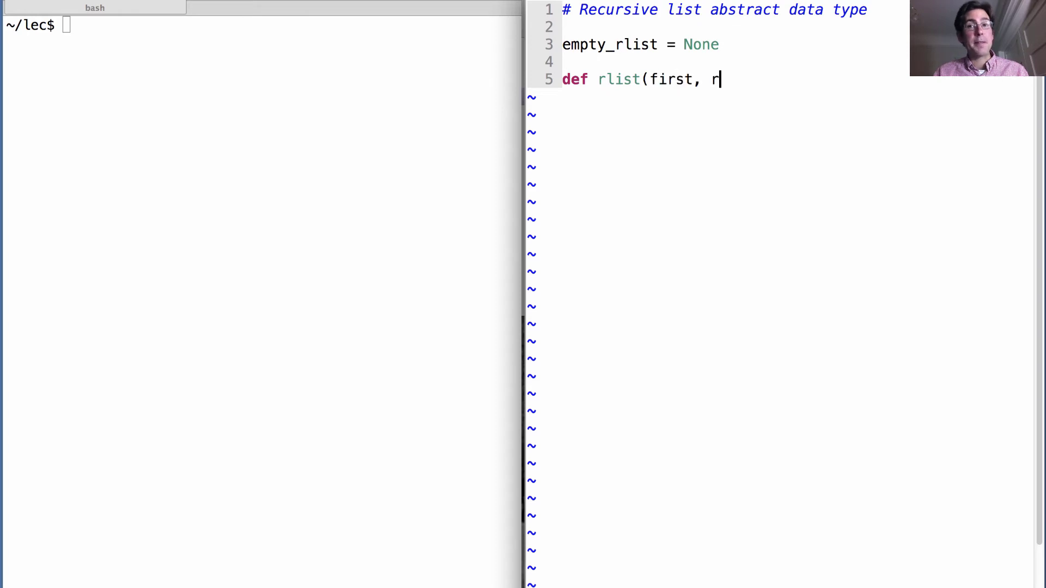
type("est):")
type("return (")
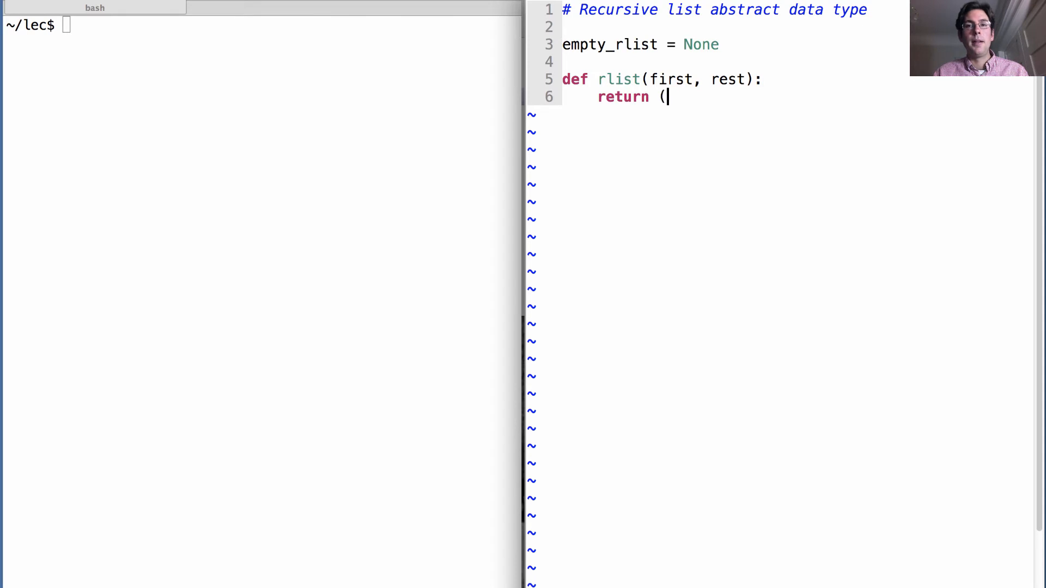
type("first, rest)")
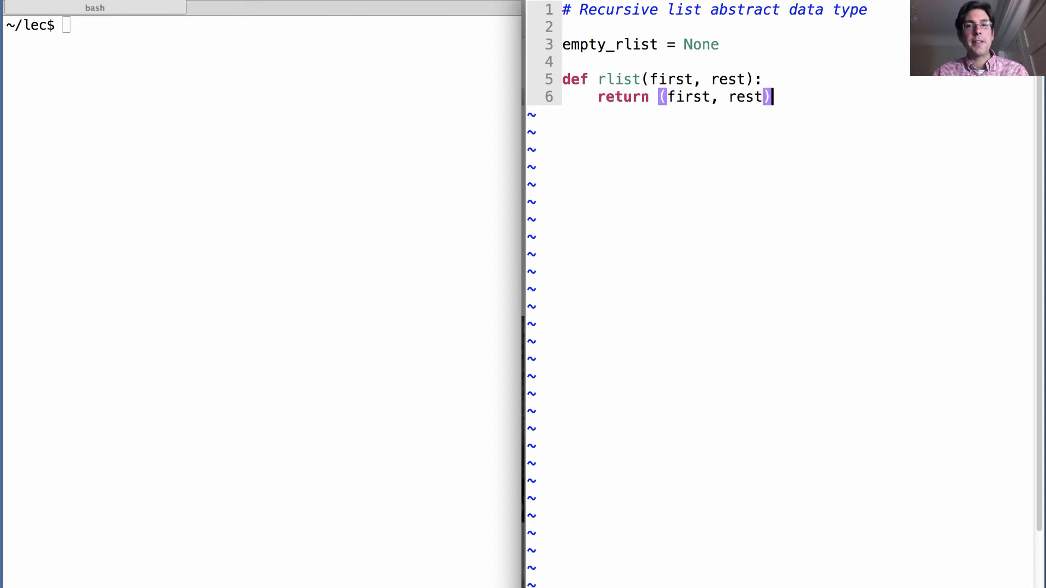
type("o")
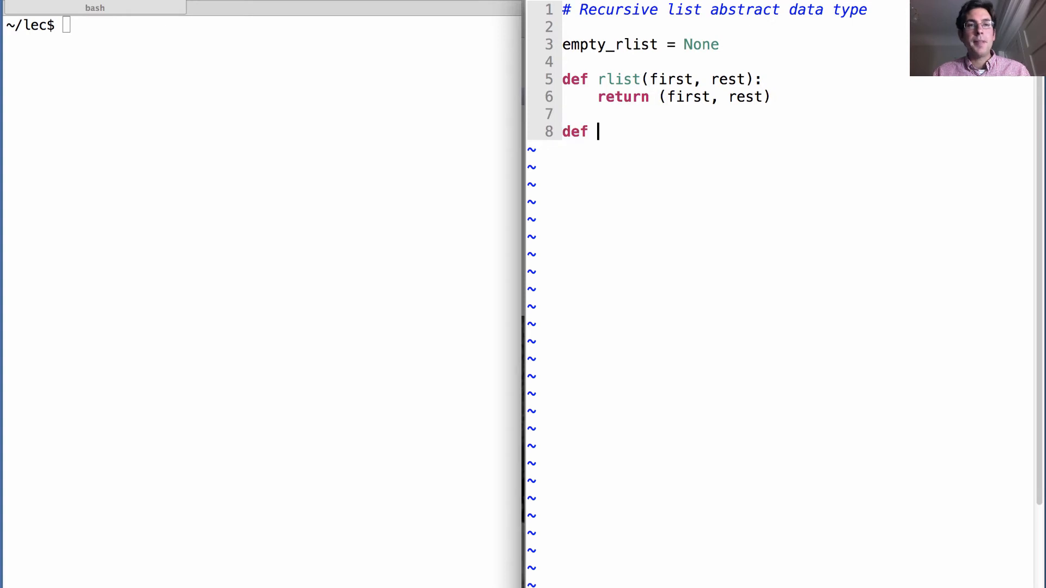
- Define the selector first(s) returning s[0]
type("fi")
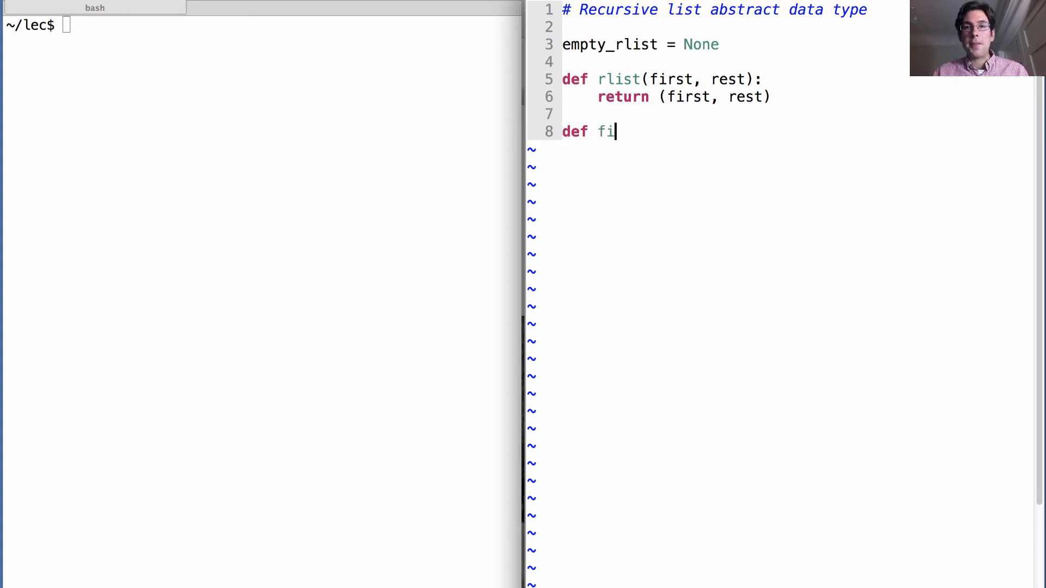
type("rst(s")
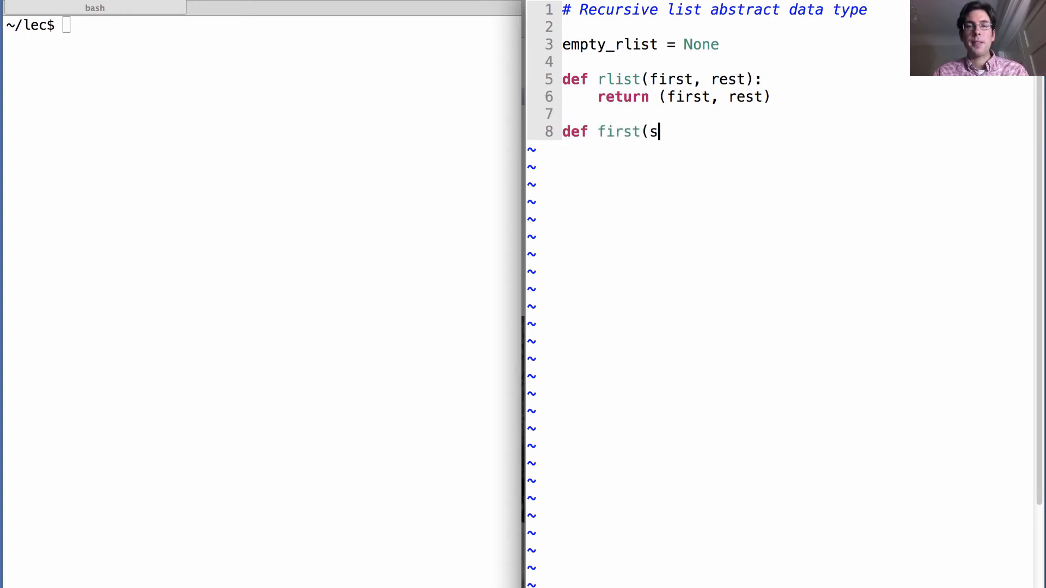
type("):")
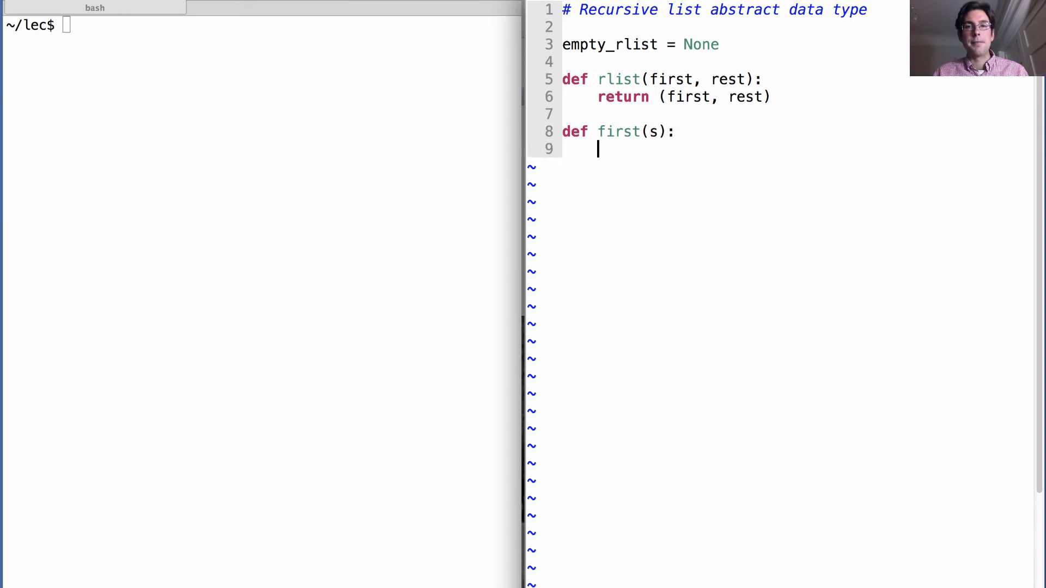
type("return s[")
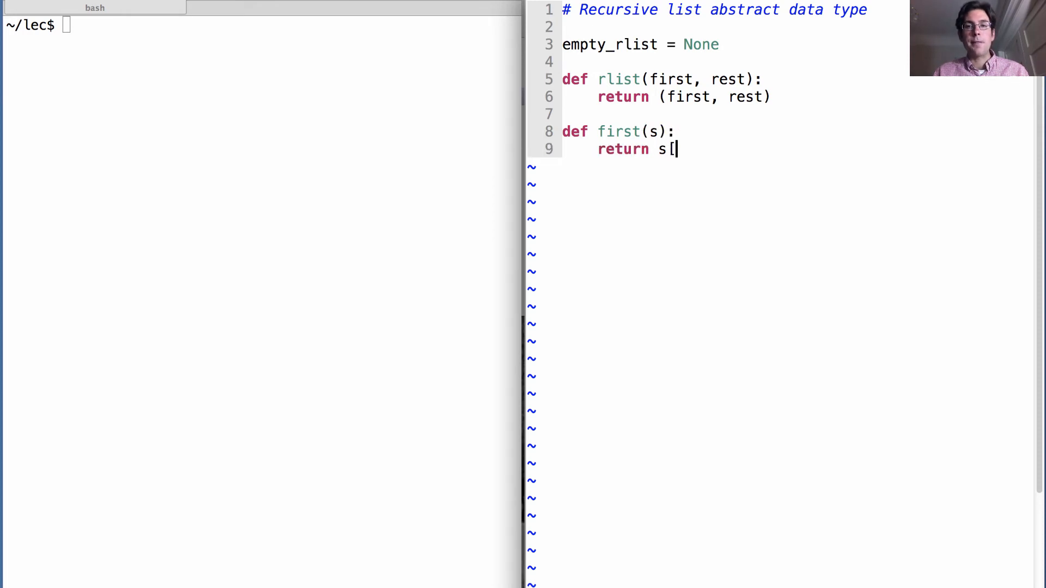
type("0]")
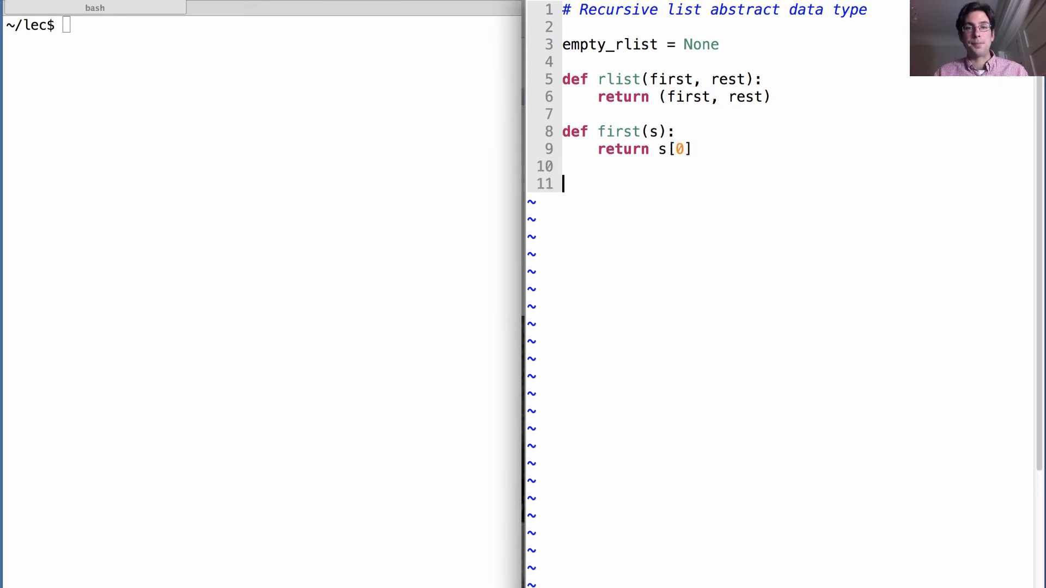
- Define rest(s) returning s[1], leaving blank lines below it
type("def rest(s)")
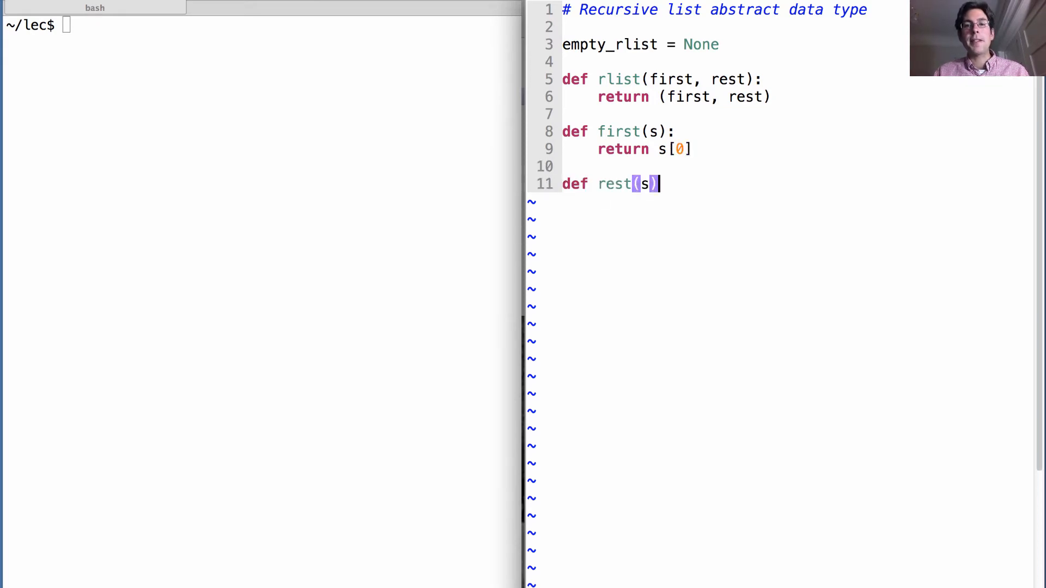
type(":")
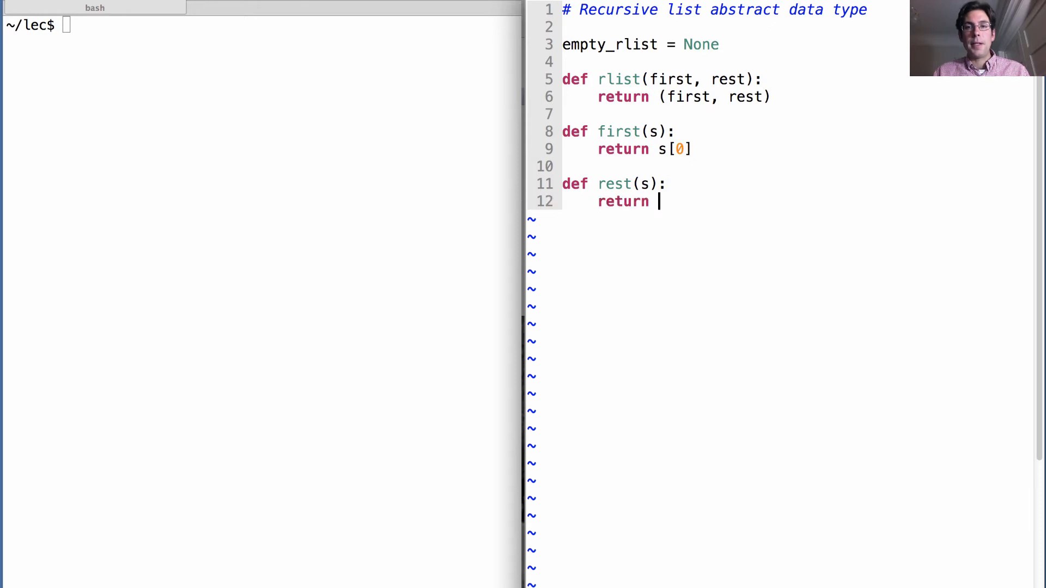
type("s[1]")
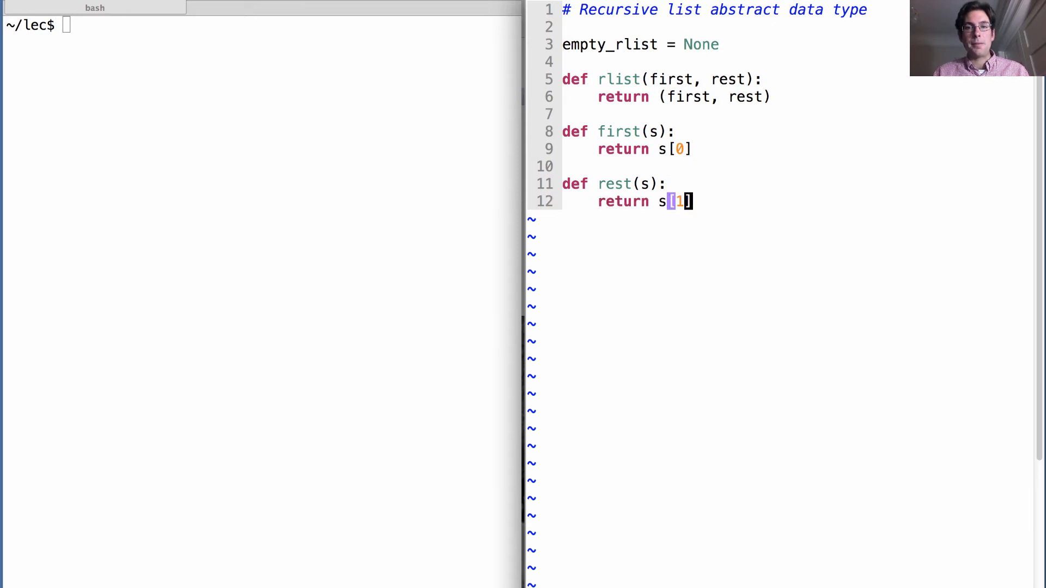
key("Return")
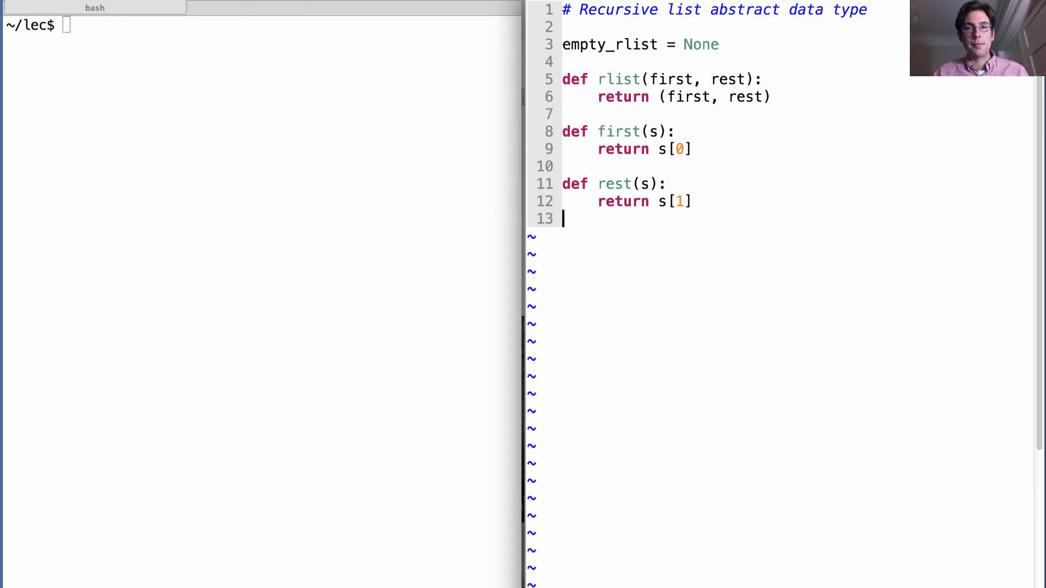
key("Return")
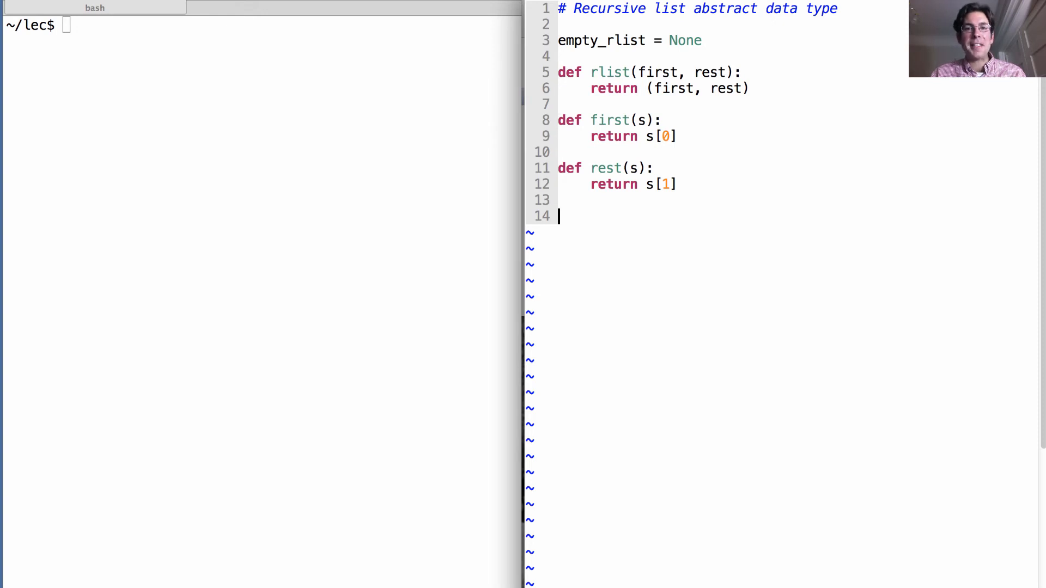
- Type the '# === +++ ABSTRACTION BARRIER +++ === #' banner comment line
type("#")
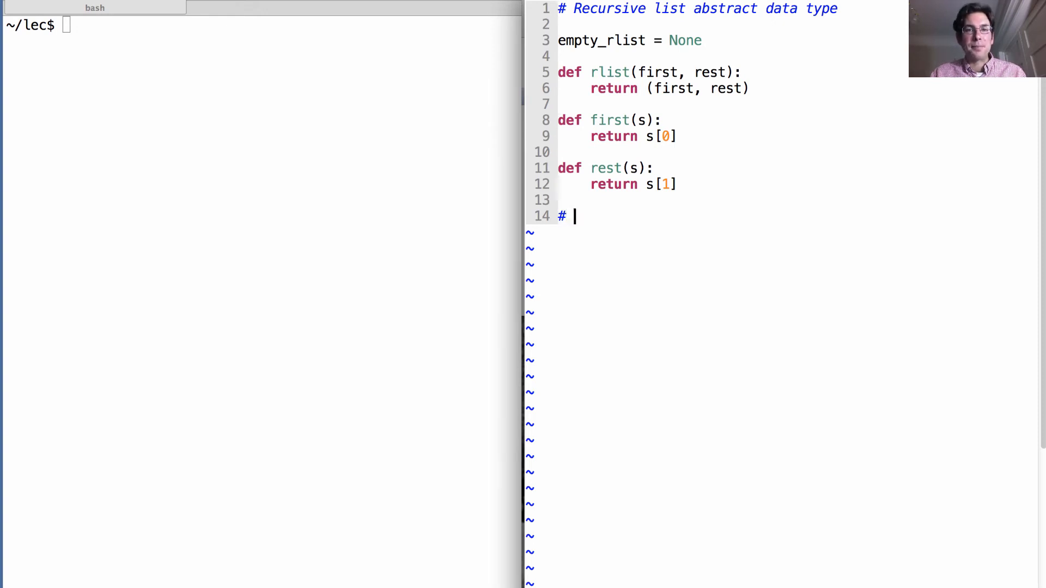
type("Abstra")
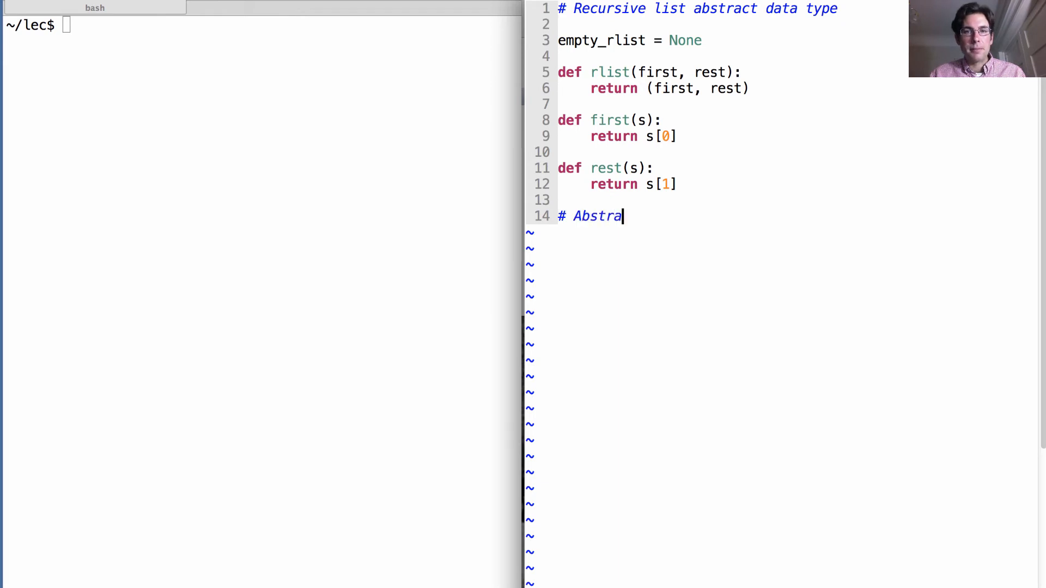
type("ction barrier")
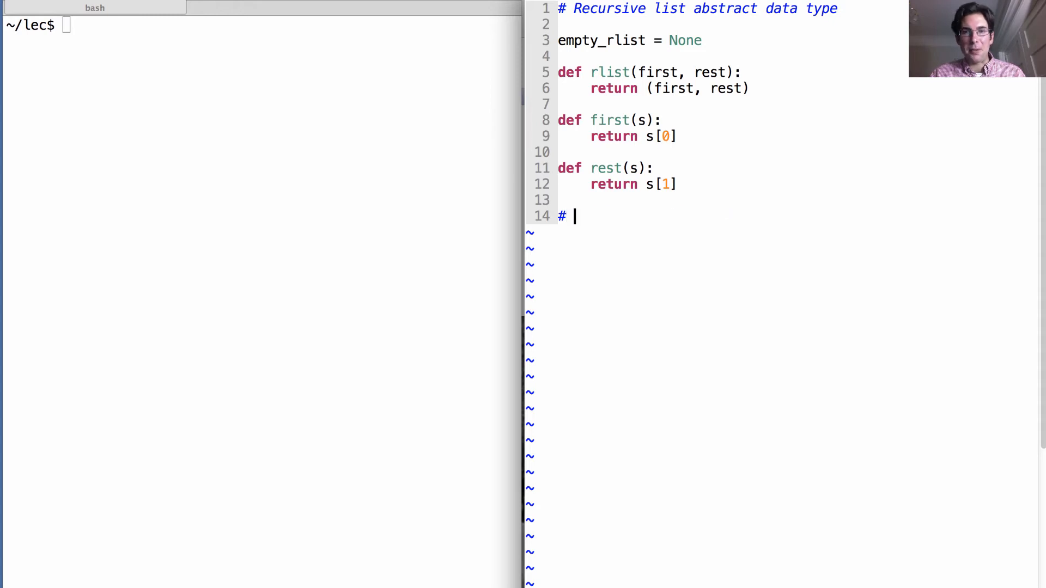
type("===")
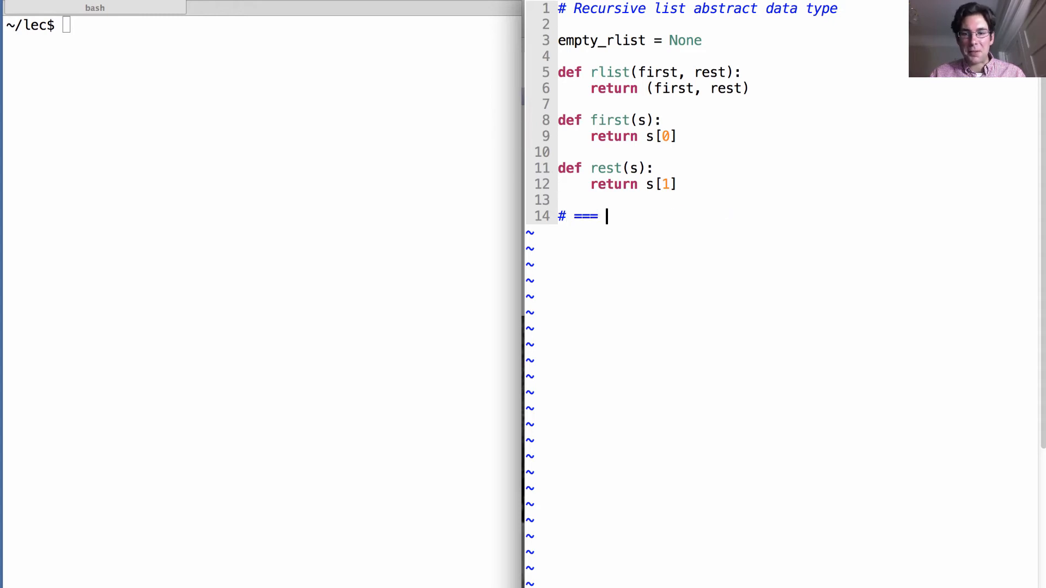
type("+++ ABSTRA")
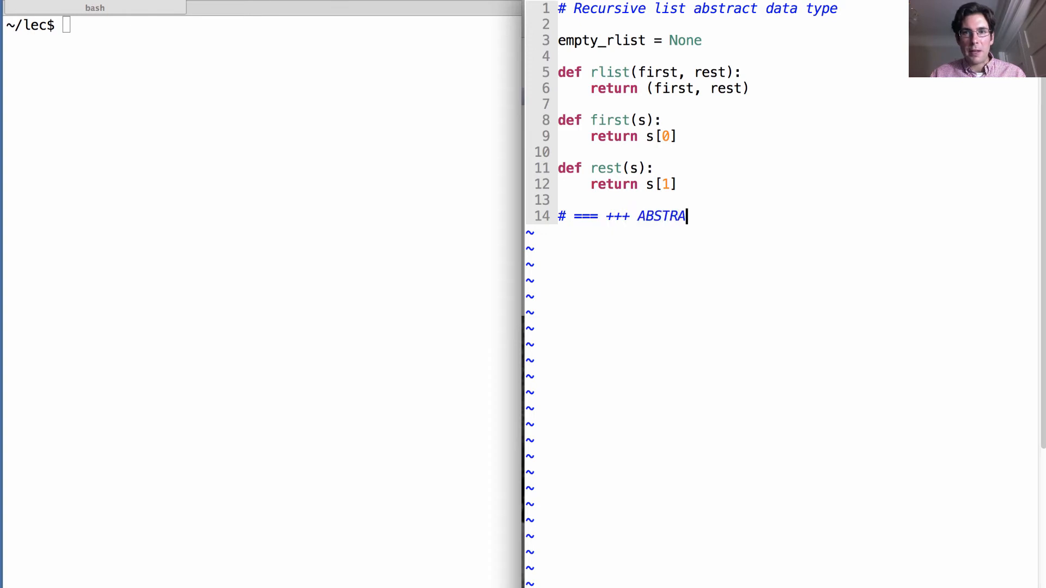
type("CTION BARRIER")
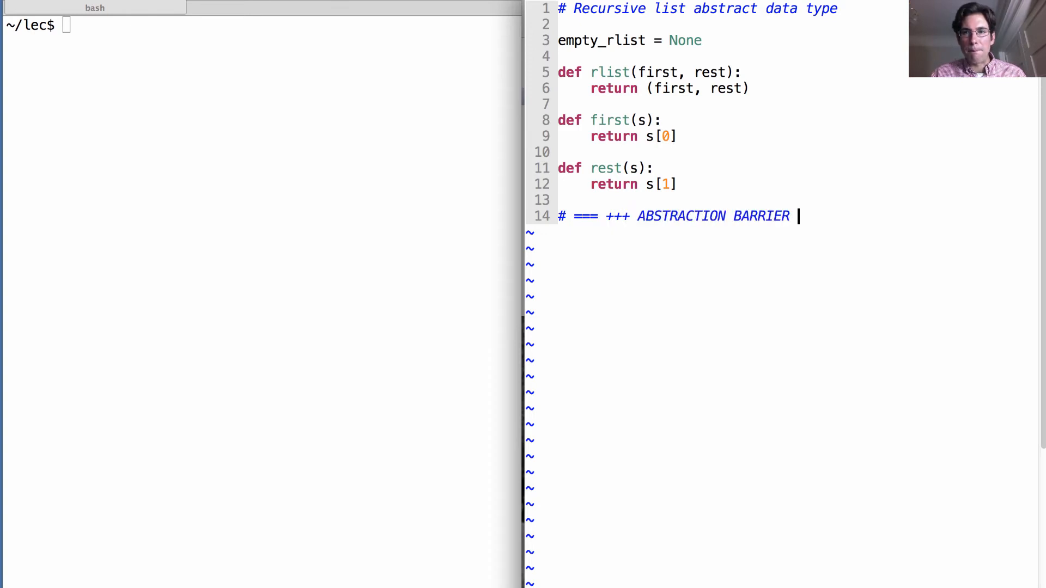
type("+++ === @#")
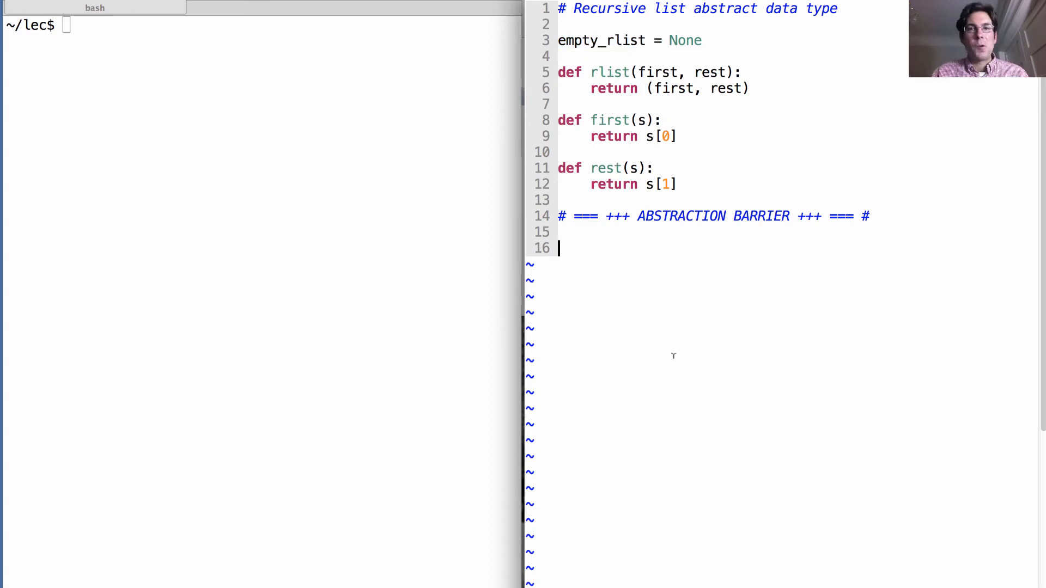
mouse_move(885, 139)
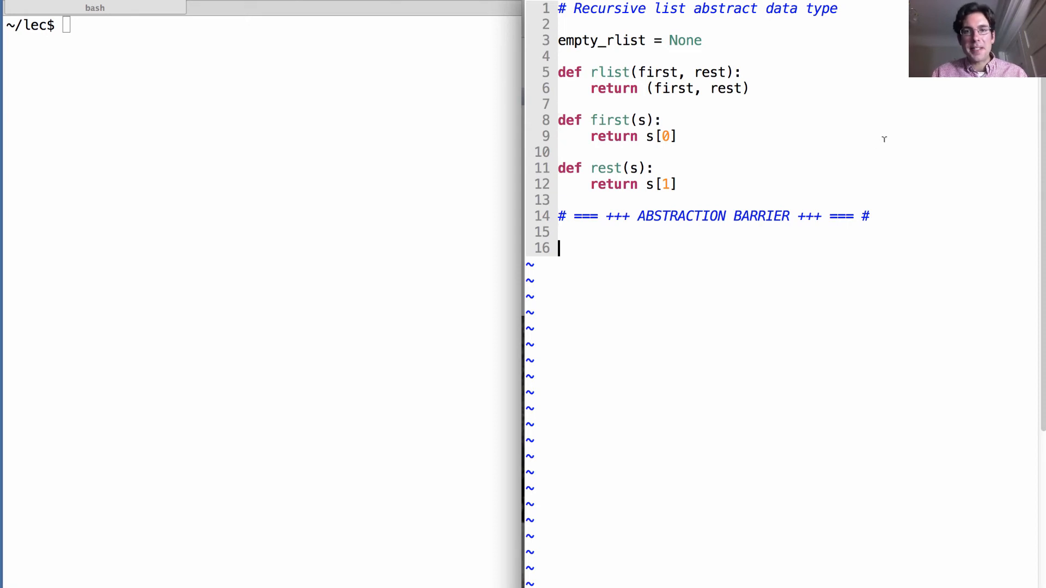
- Write counts = rlist(1, rlist(2, rlist(3, rlist(4, empty_rlist))))
type("counts =")
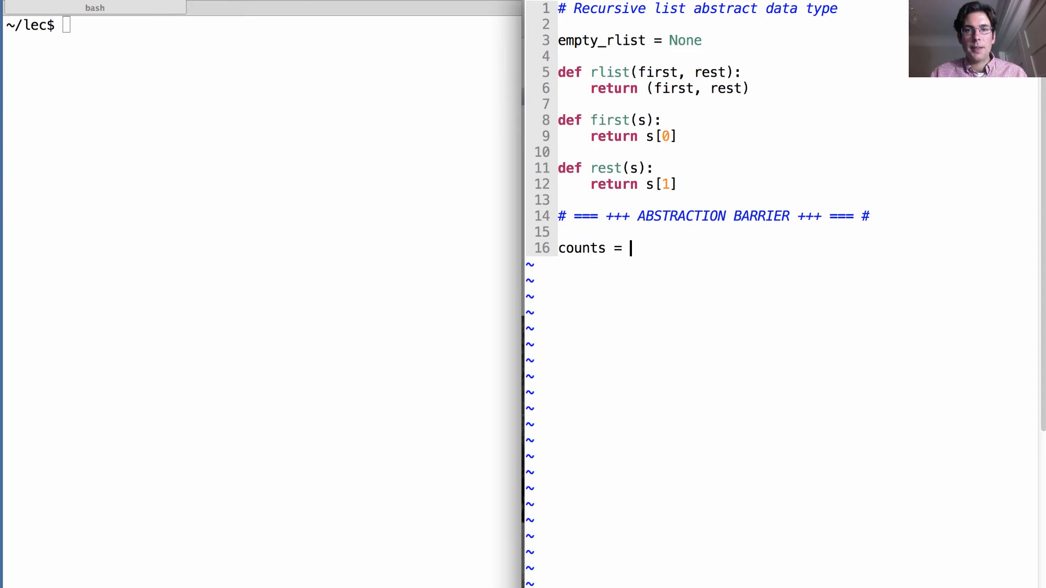
type("rlist(1,")
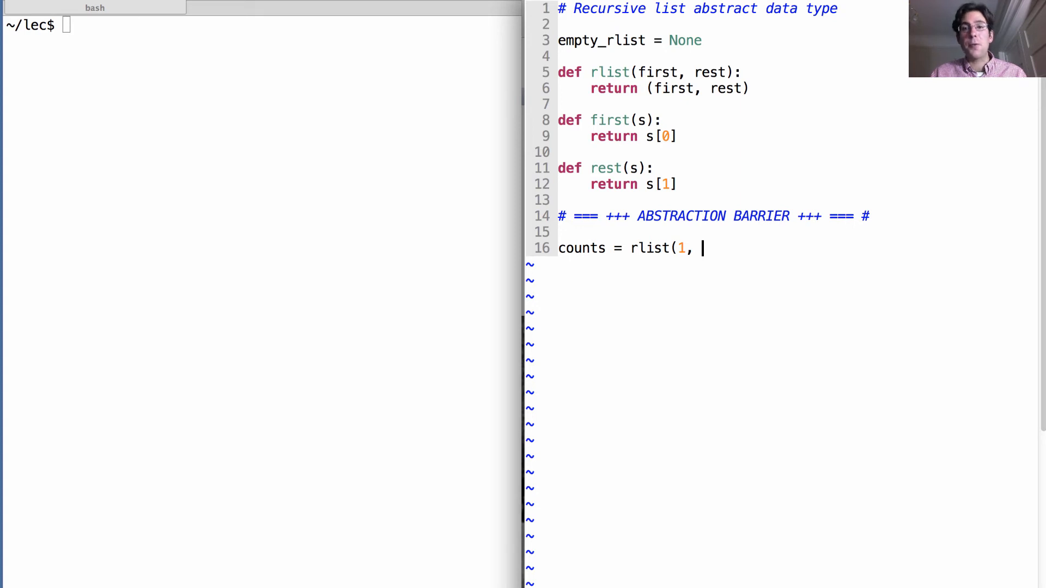
type("rlis")
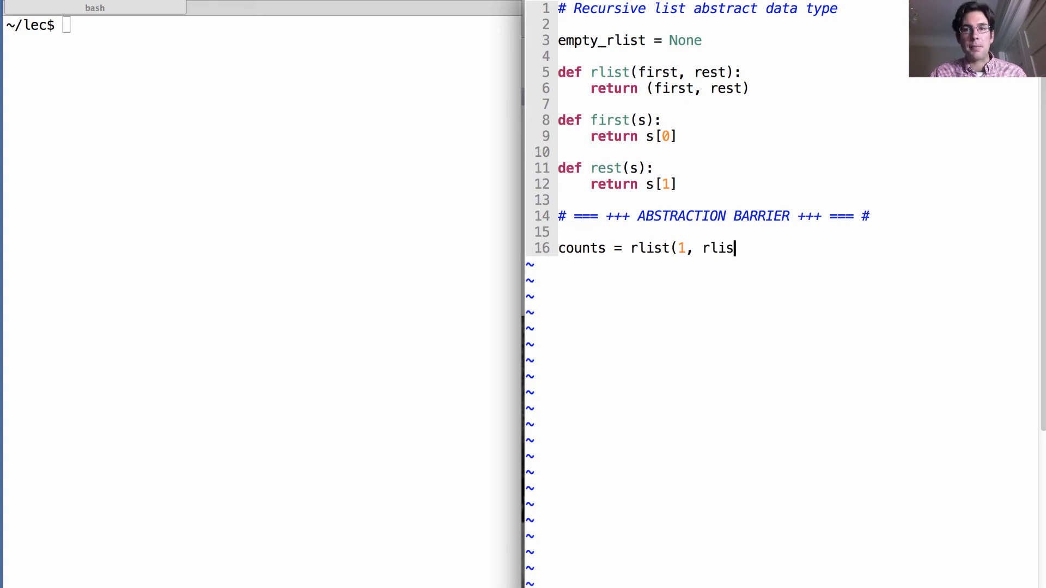
type("t(2")
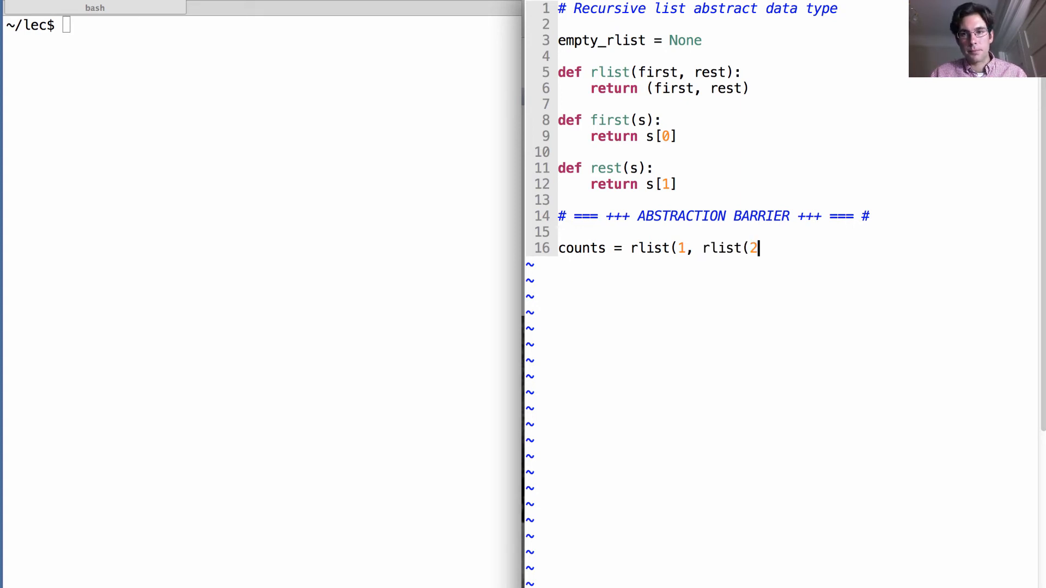
type(", rlist(3, rlist")
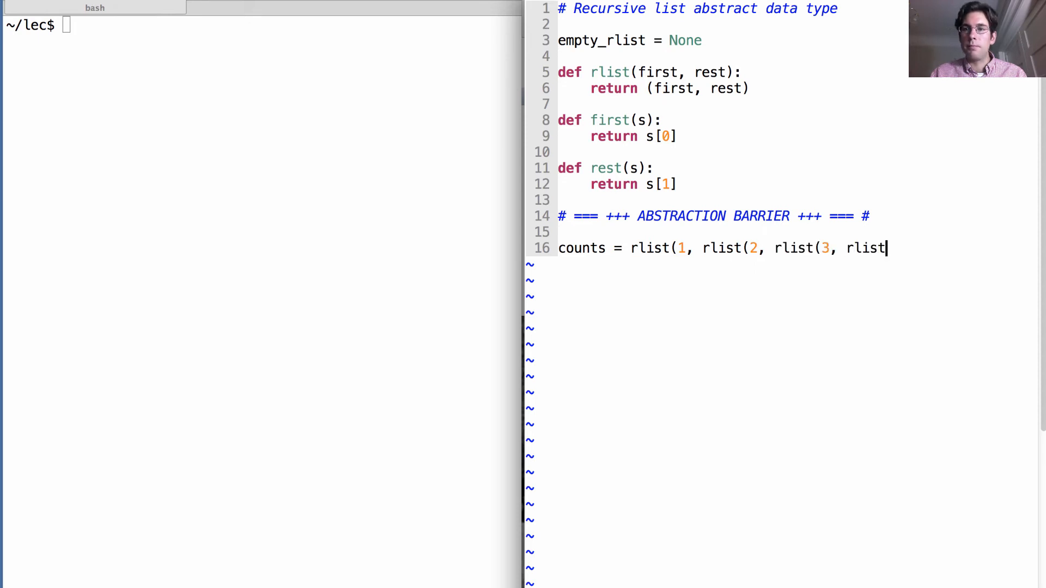
type("(4, empty_")
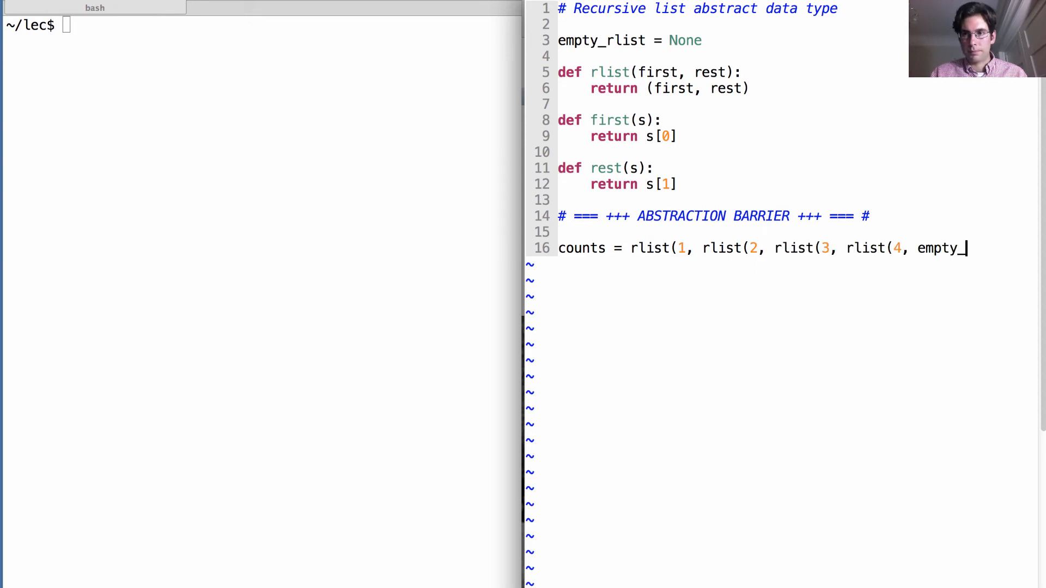
type("rlist))))")
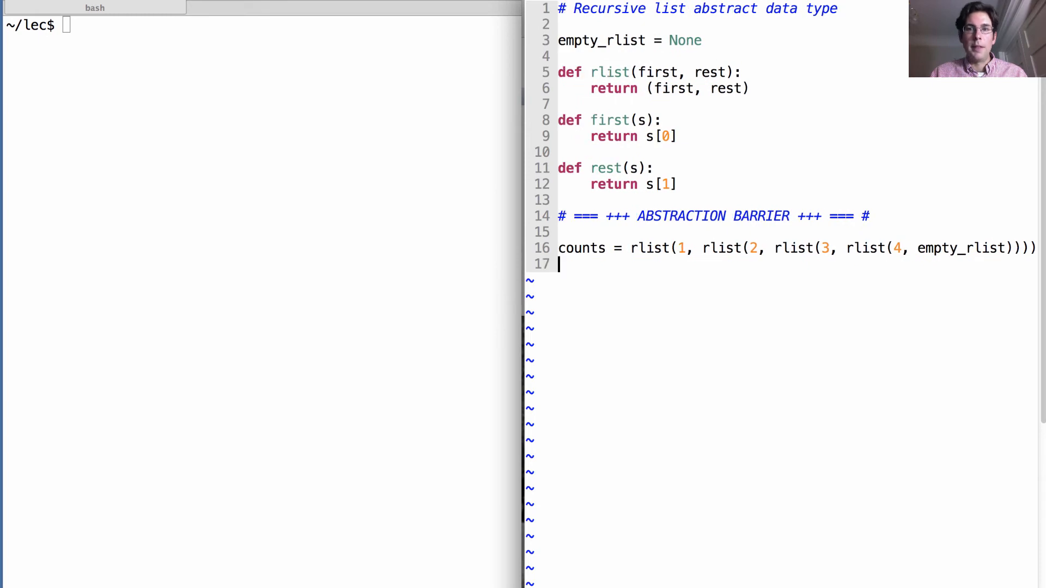
- Write alts = rlist(1, rlist(2, rlist(1, rlist(2, empty_rlist))))
type("alts =")
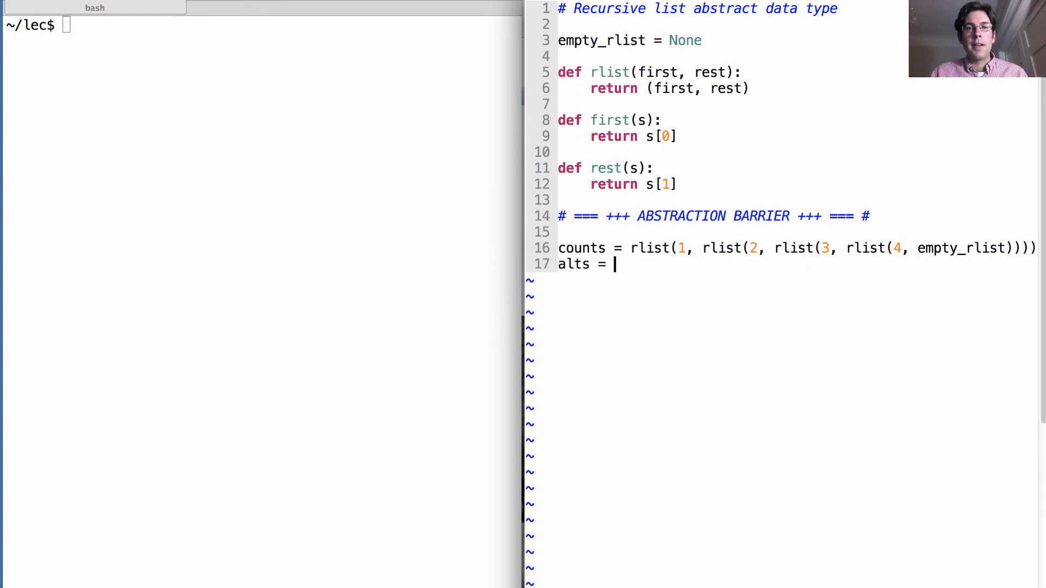
type("rlist(1,")
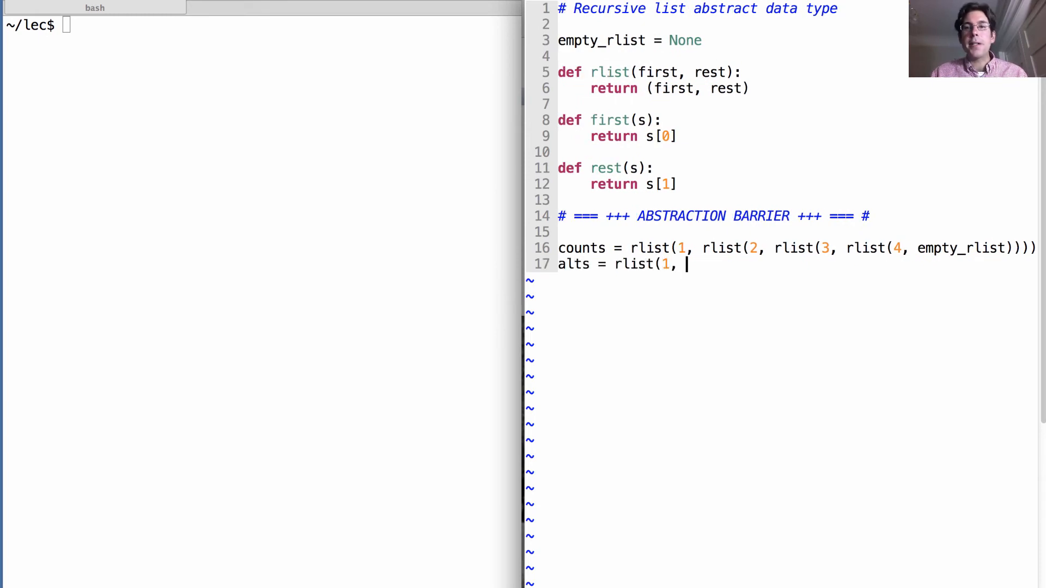
type("rlist(2,")
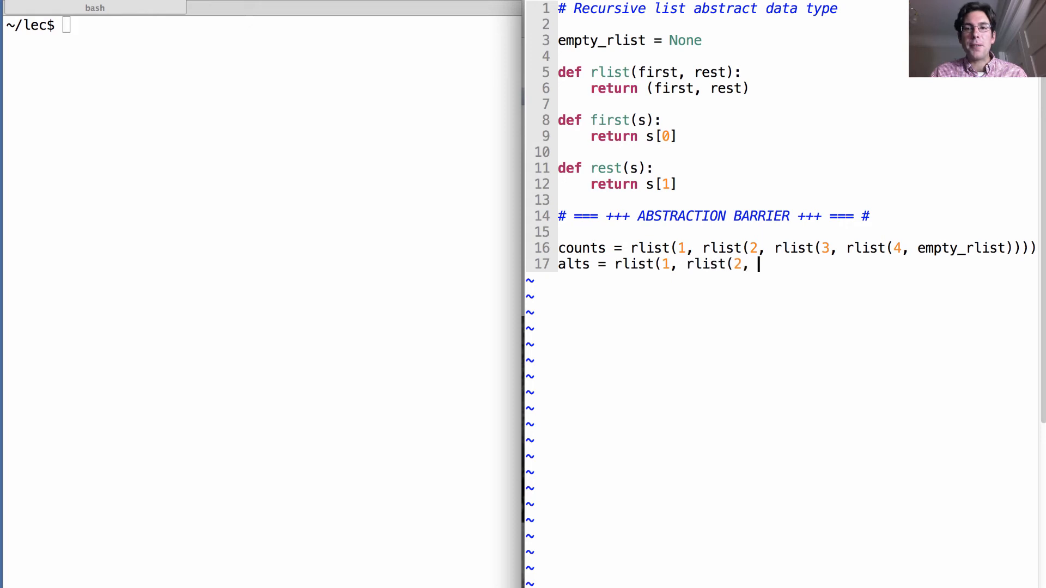
type("rlist")
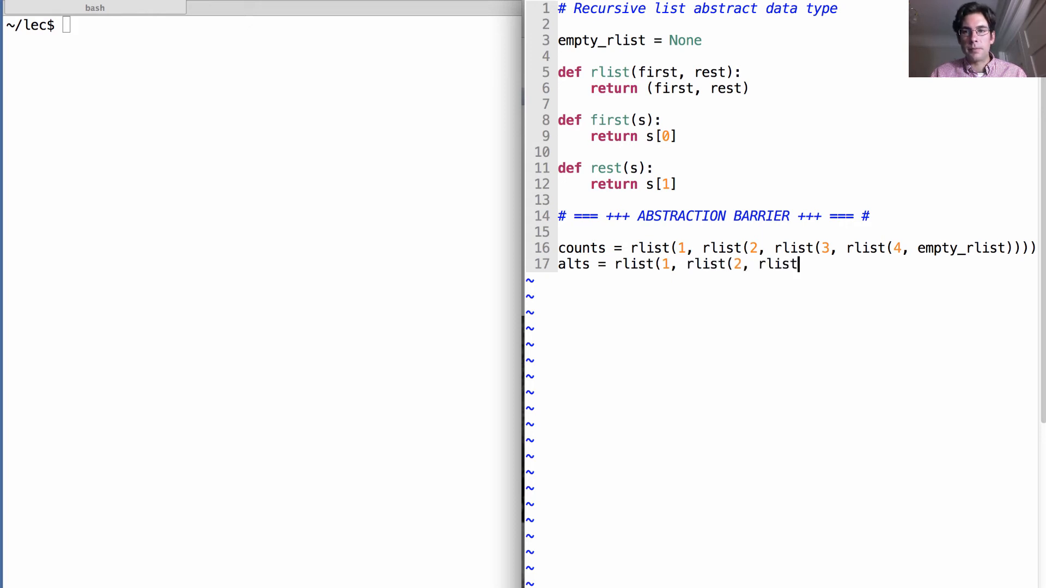
type("(1, rlist")
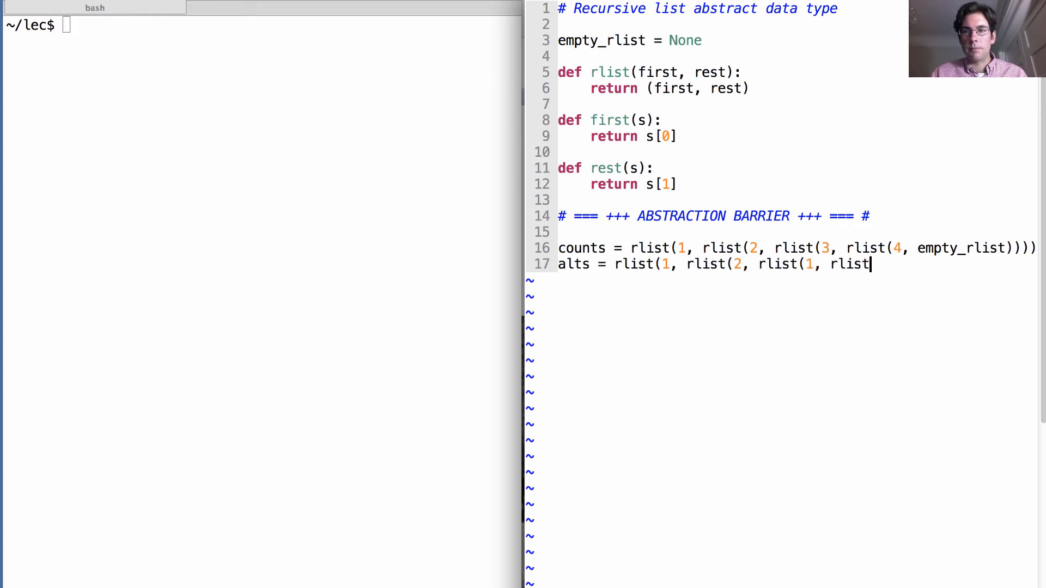
type("(2, empty_")
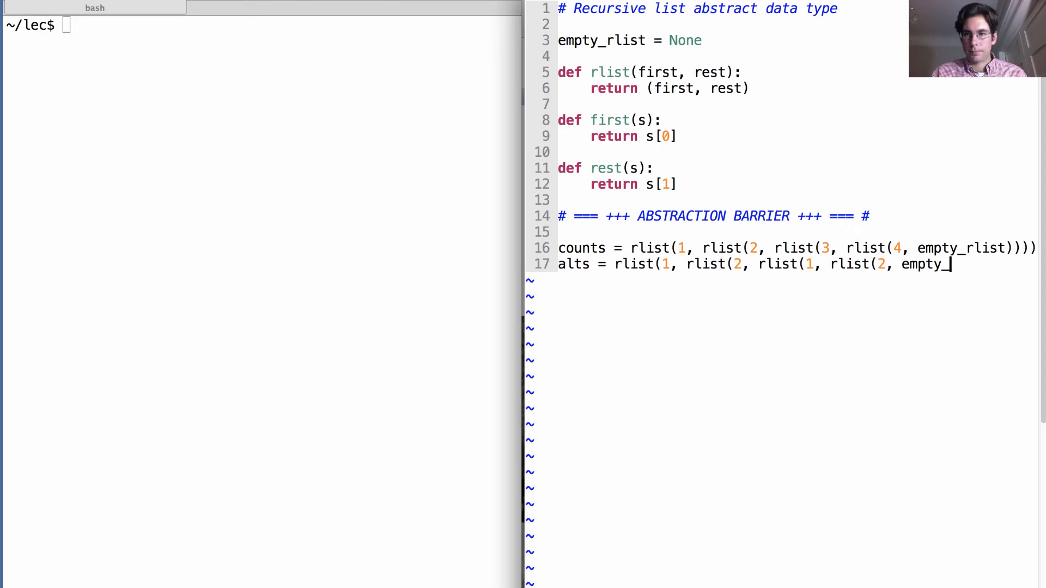
type("rlist)))")
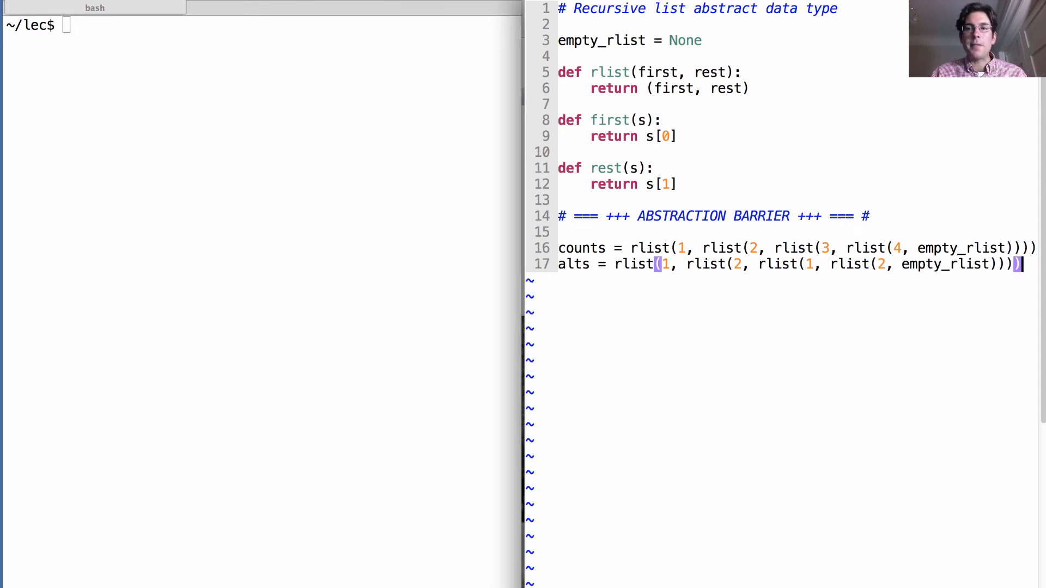
mouse_move(1027, 162)
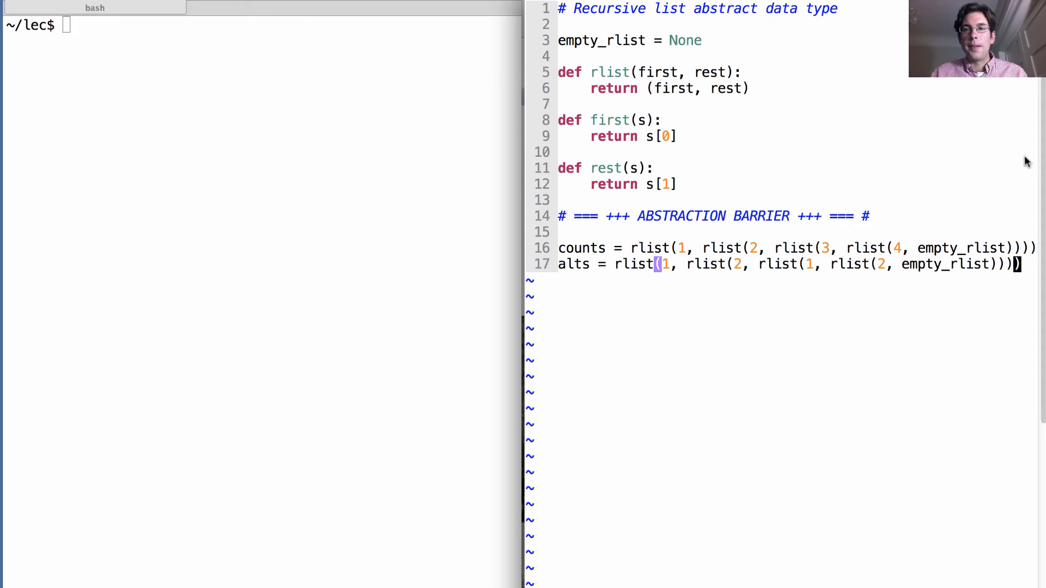
mouse_move(835, 263)
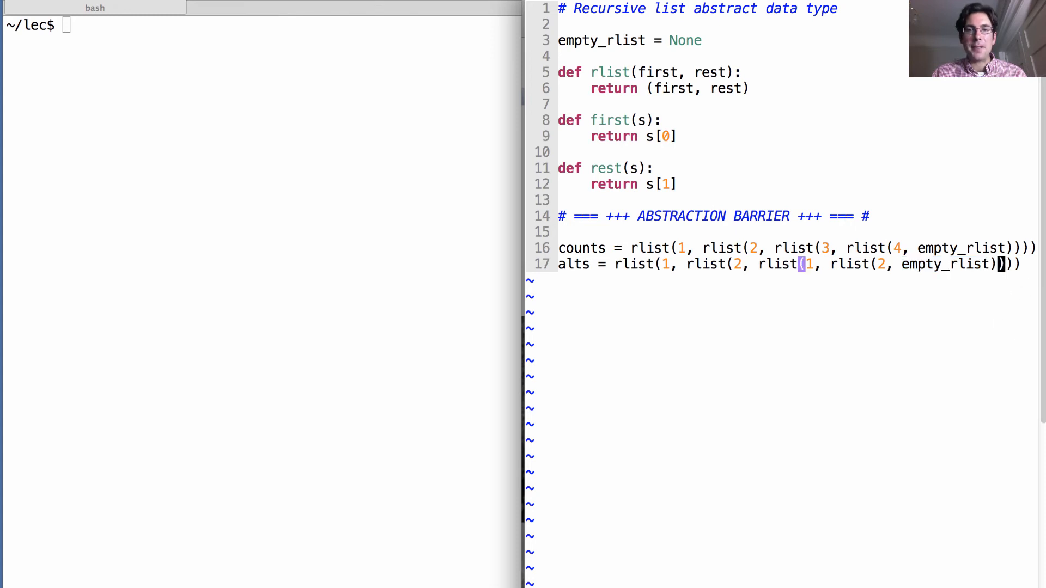
- Run python3 -i ex.py and evaluate counts to see (1, (2, (3, (4, None))))
type("p")
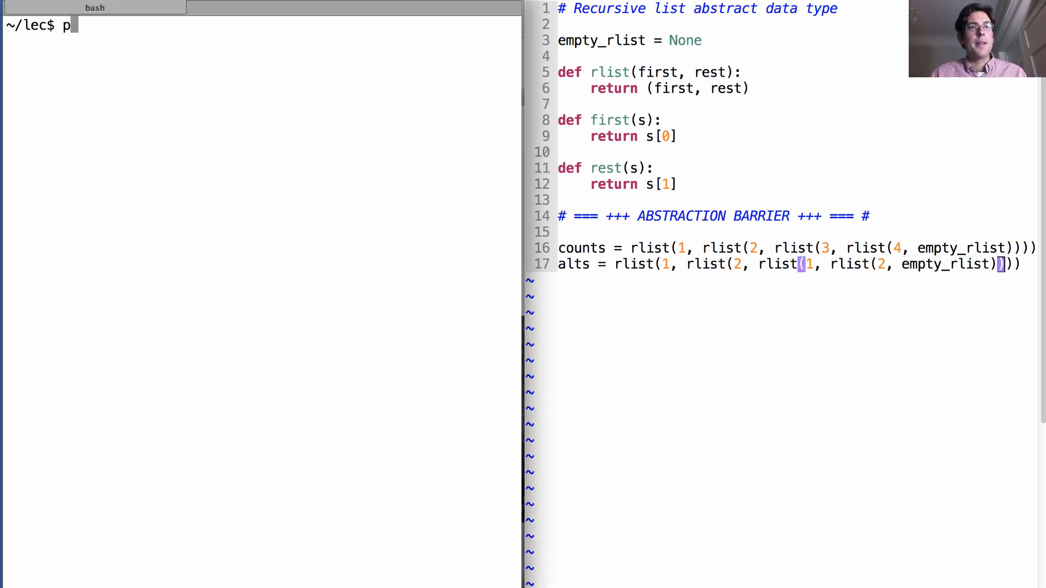
type("ython3 -i ex.py")
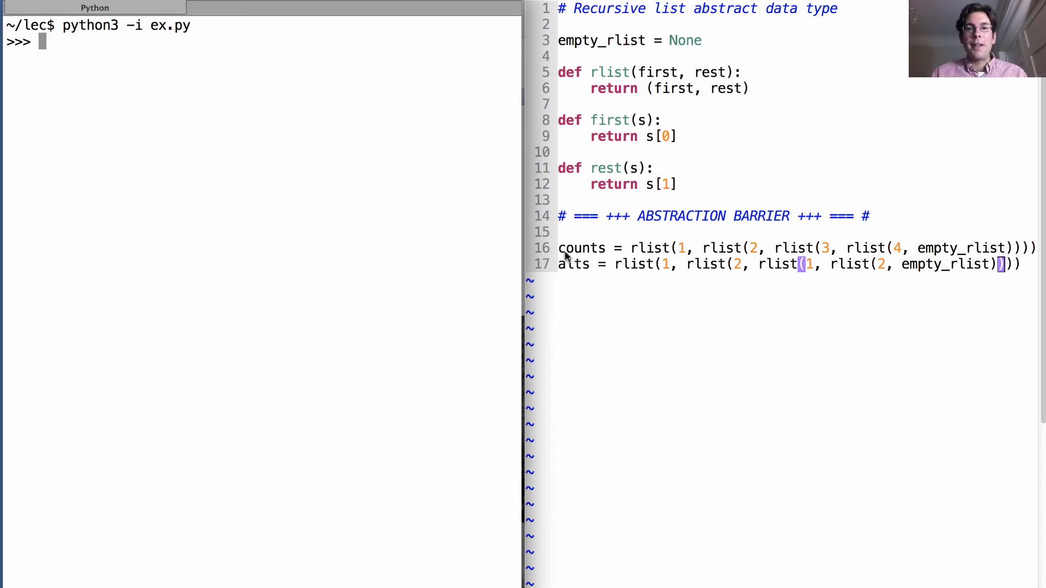
mouse_move(333, 202)
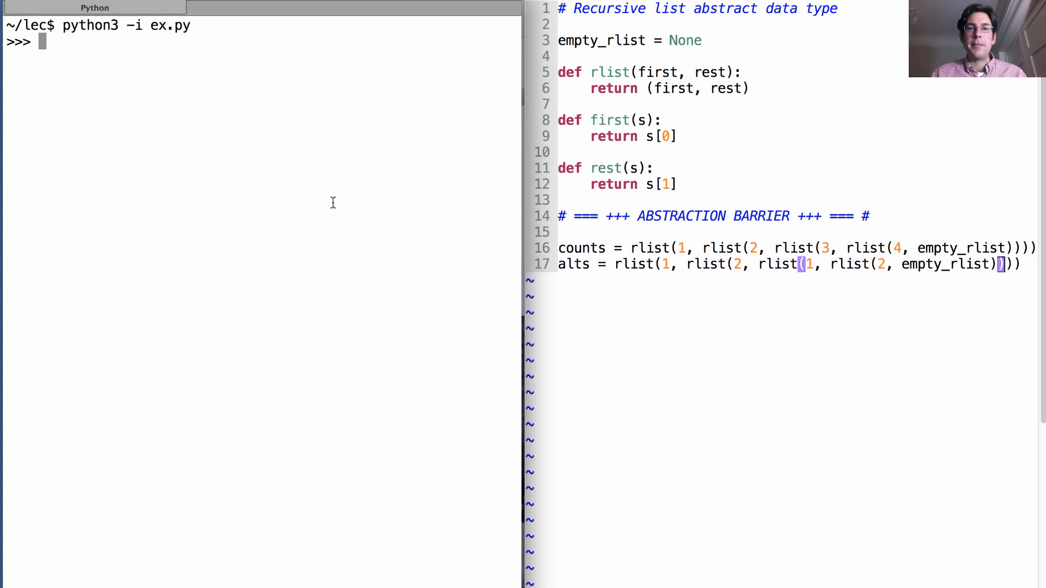
type("counts")
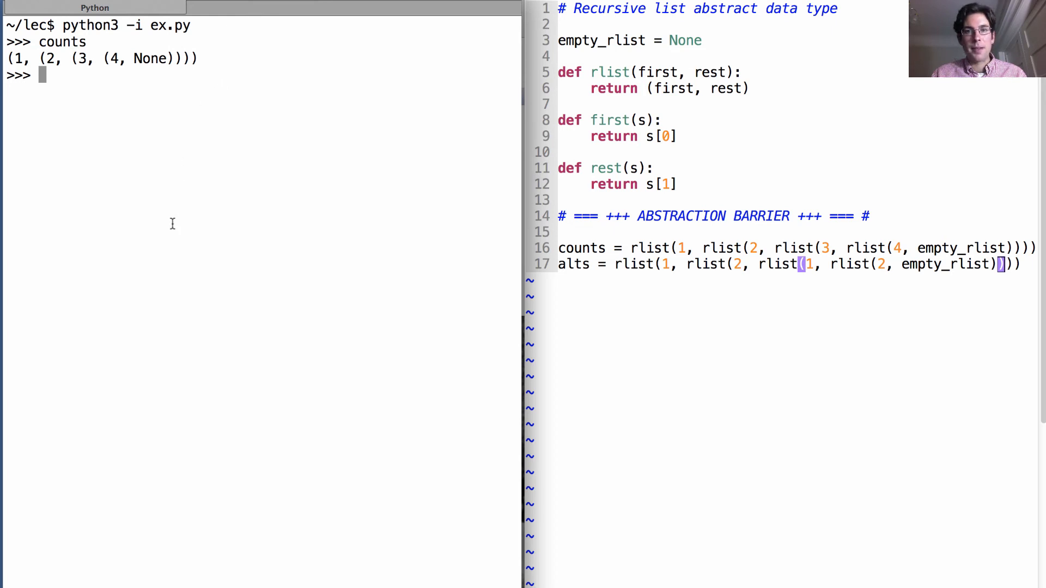
mouse_move(113, 261)
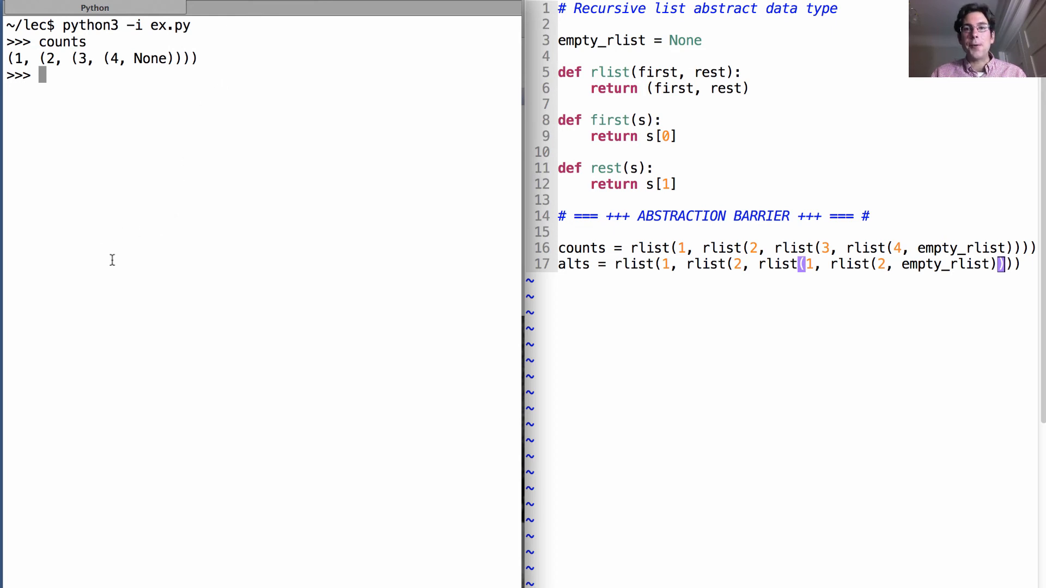
mouse_move(632, 138)
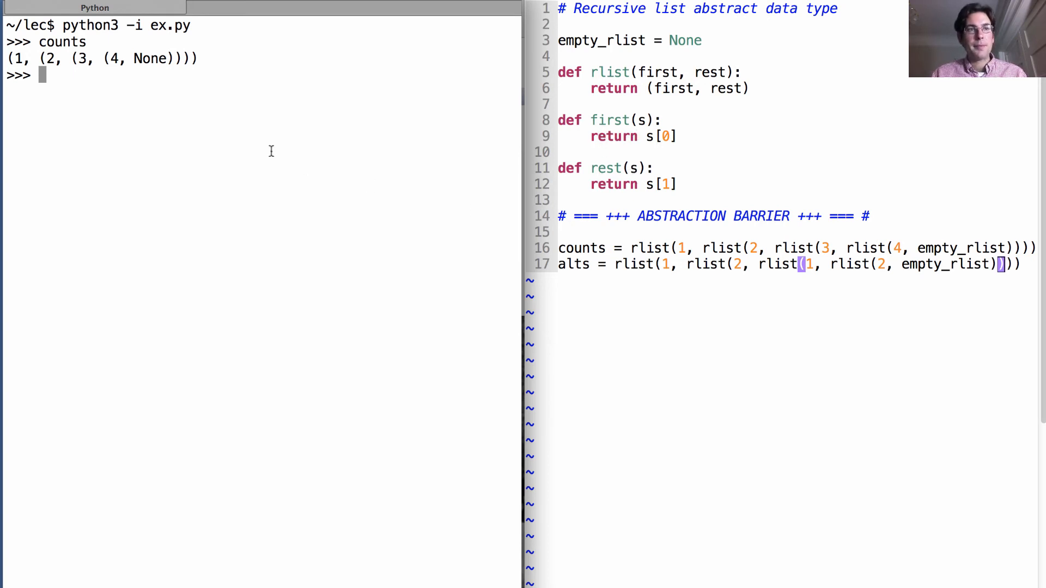
- Evaluate rest(counts), rest(rest(counts)) and first of that, yielding 3, then display alts
type("rest")
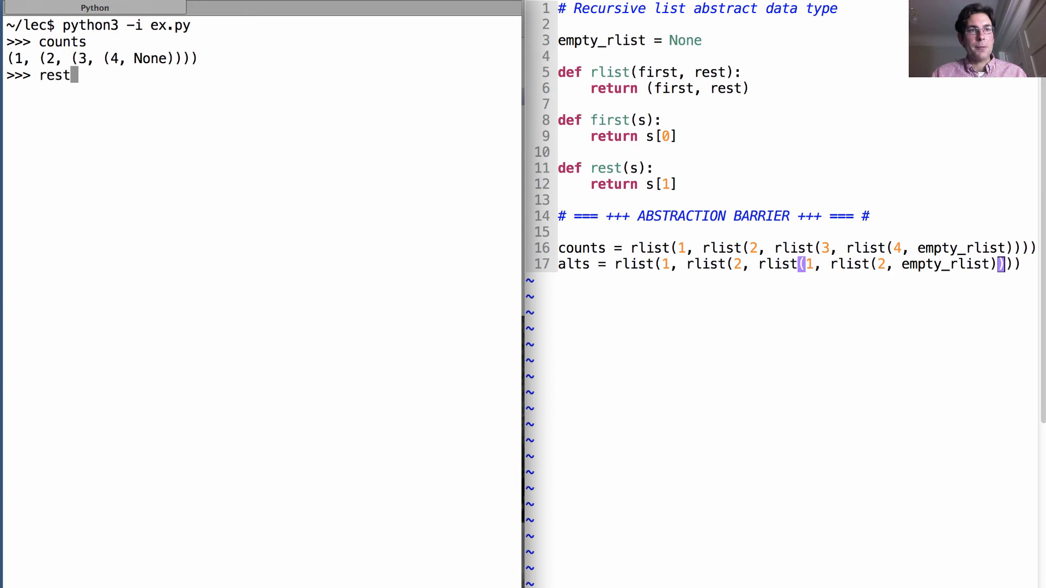
key("Return")
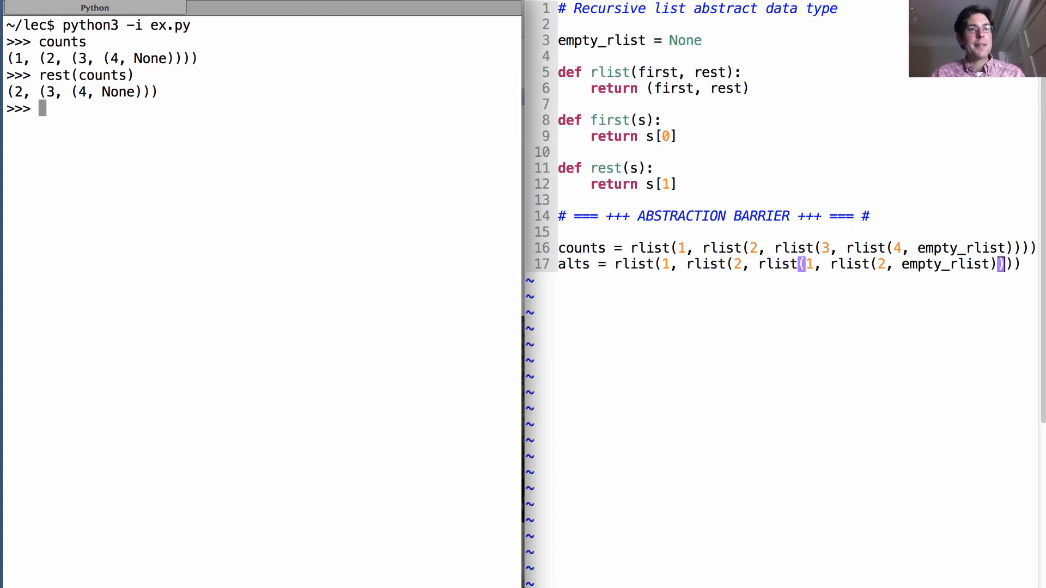
type("rest(counts)")
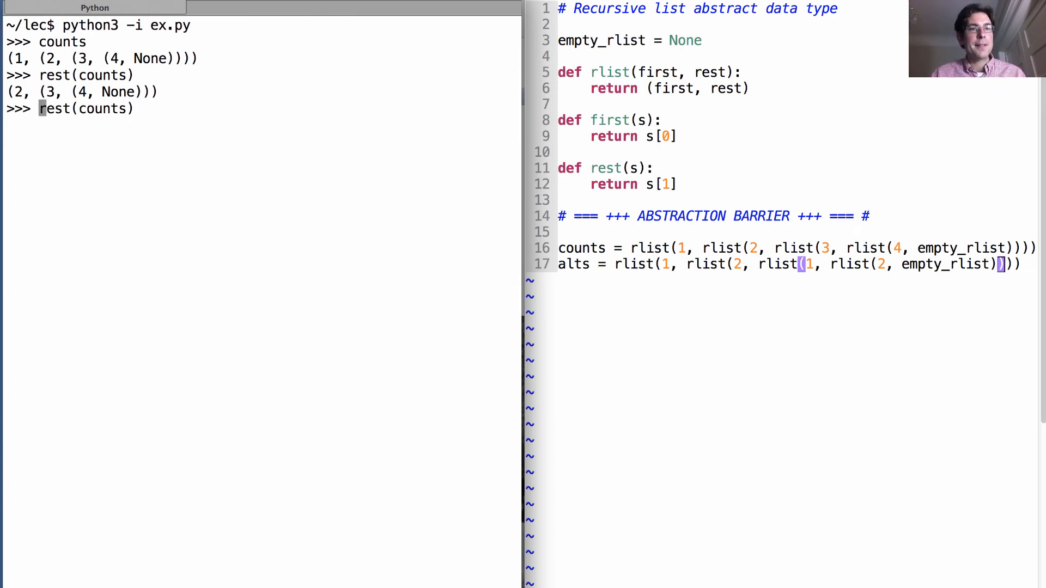
type("rest(")
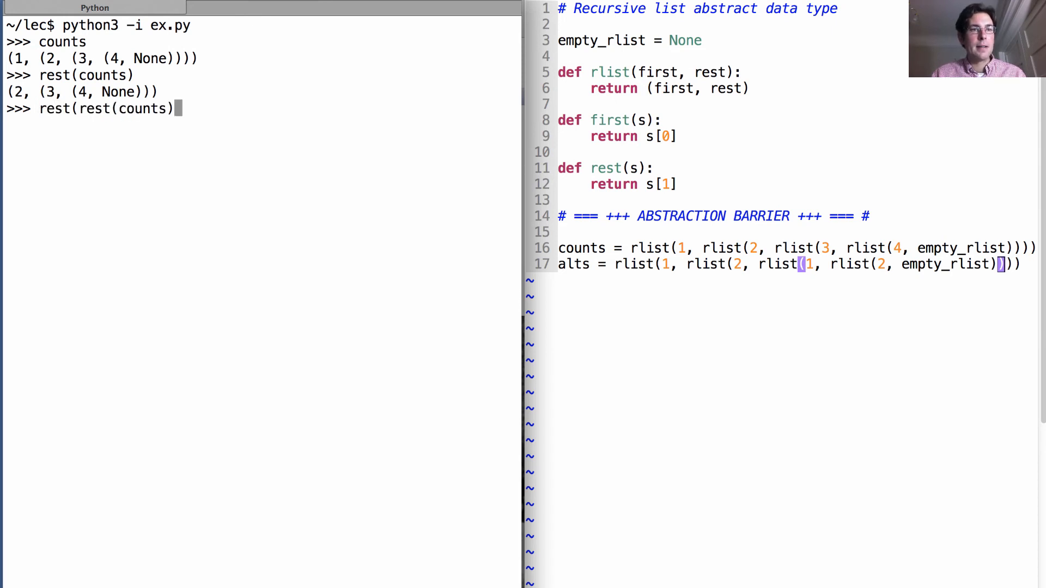
key("Return")
type("first(rest(rest(counts)))")
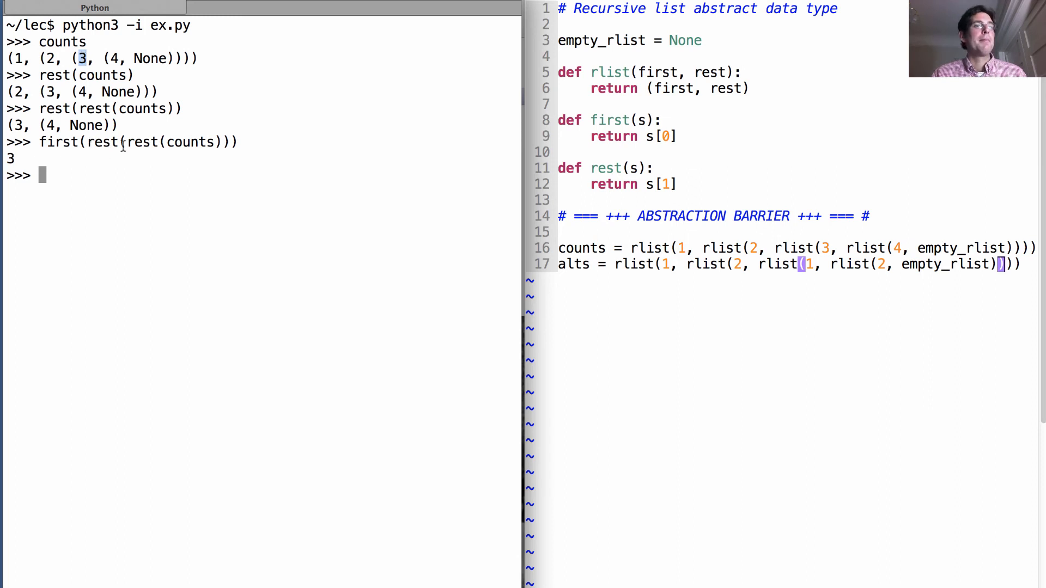
double_click(138, 142)
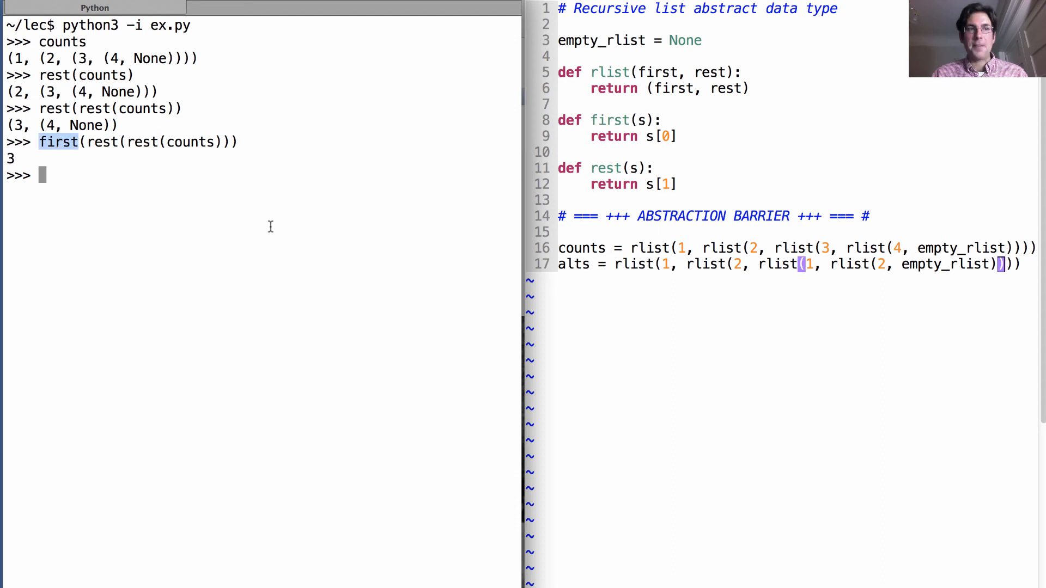
type("alts")
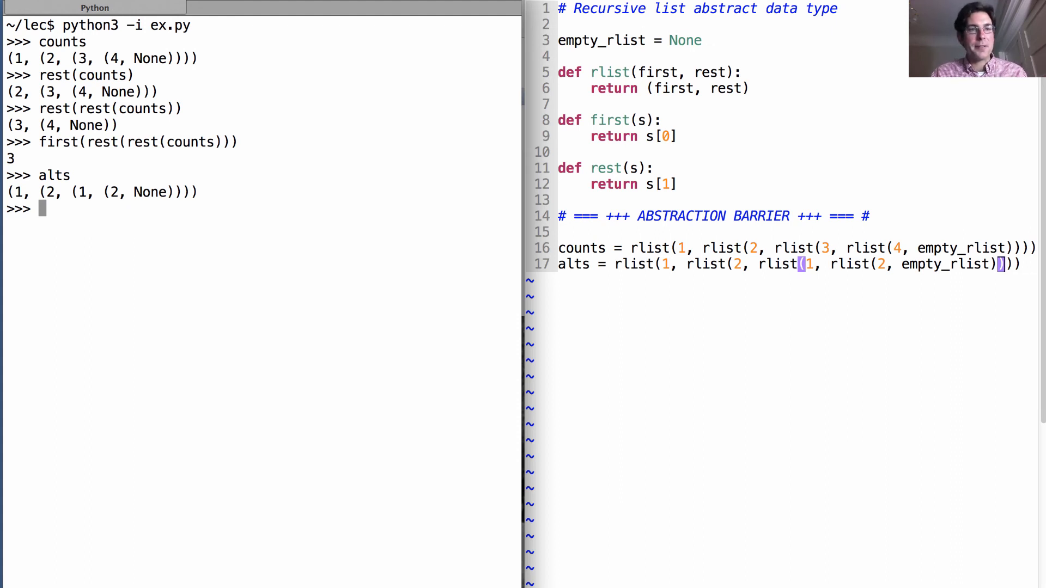
- Enter both = rlist(alts, rlist(counts, empty_rlist)) after scrapping a first attempt
type("both")
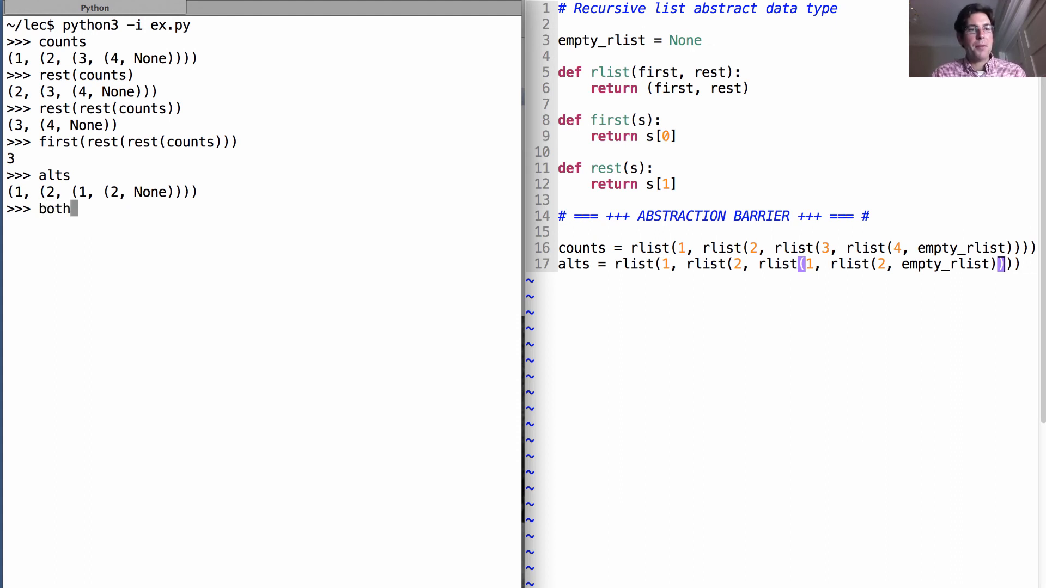
type("= alts")
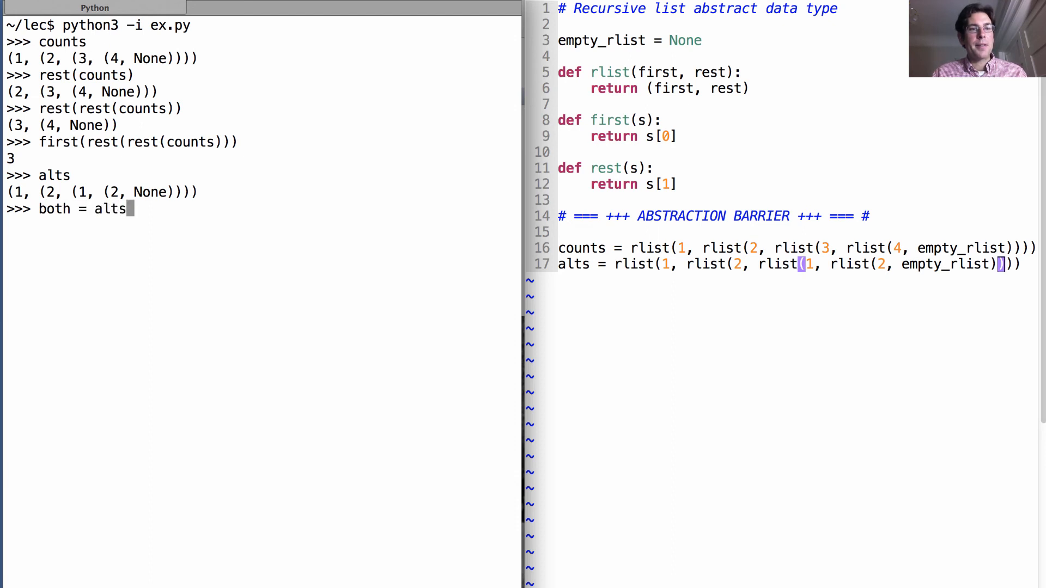
type("rlis")
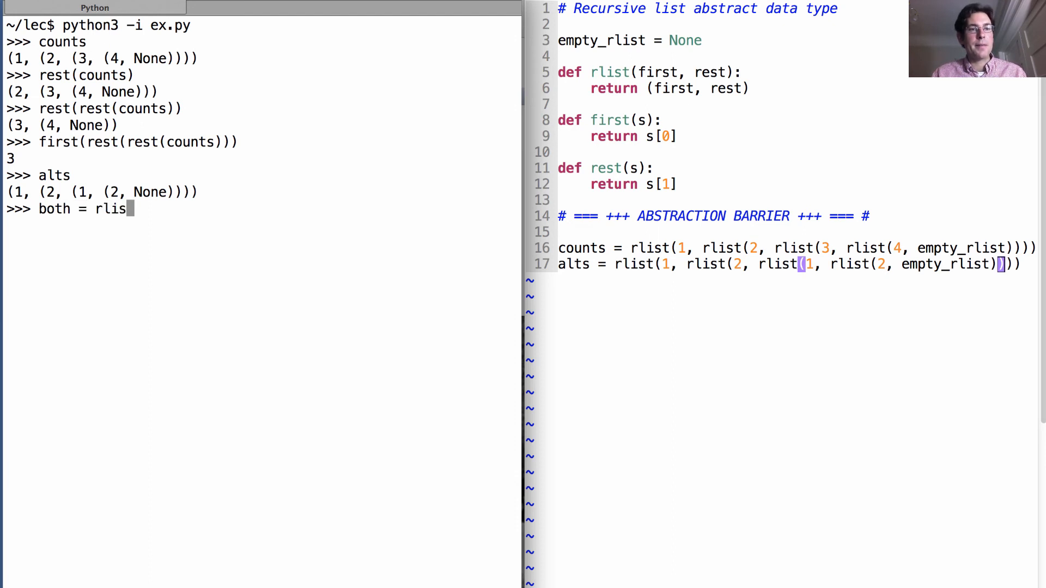
key("ctrl+c")
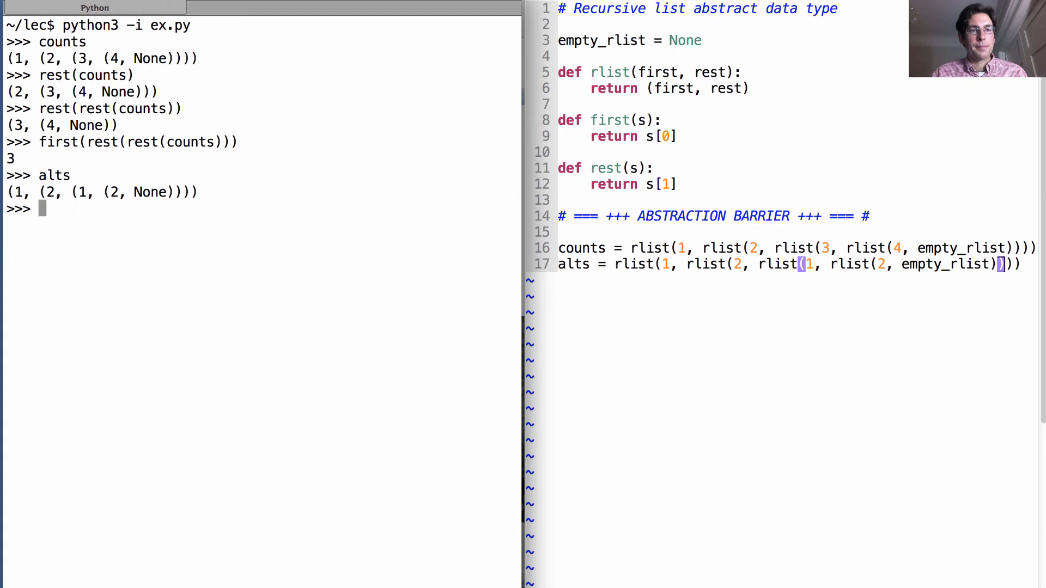
type("both = rlist(")
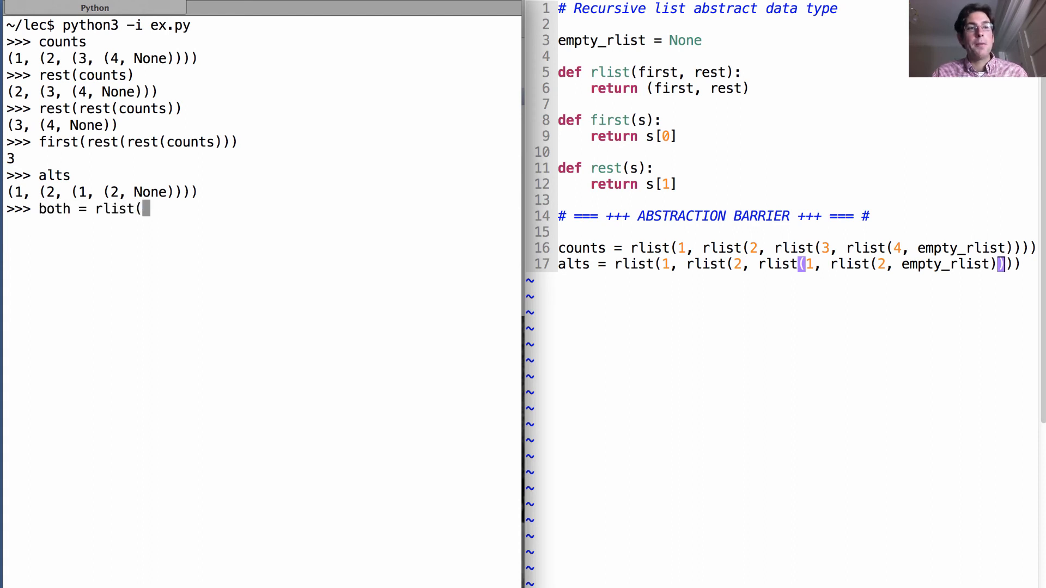
type("alts")
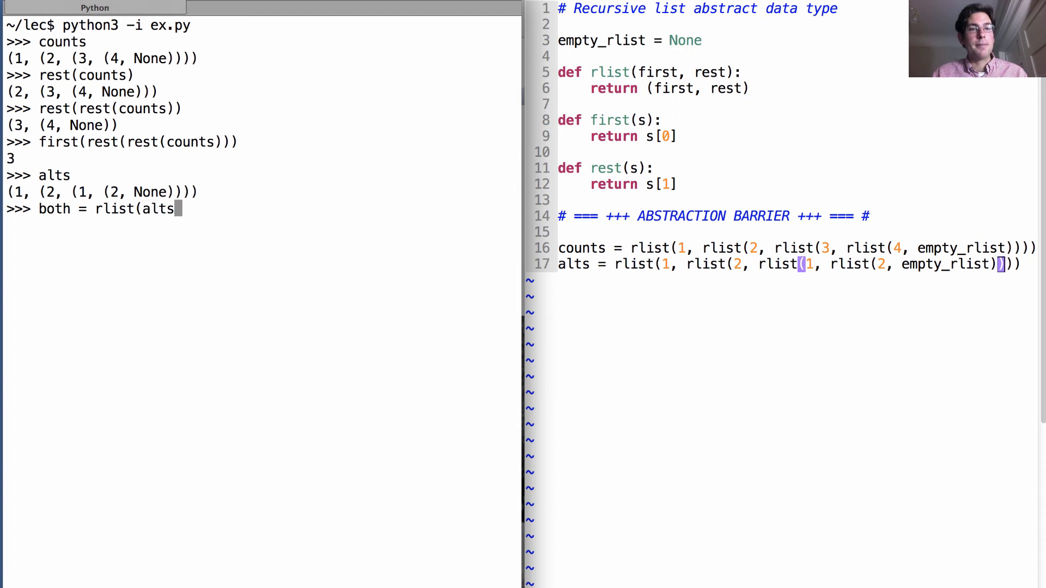
type(", rlist(")
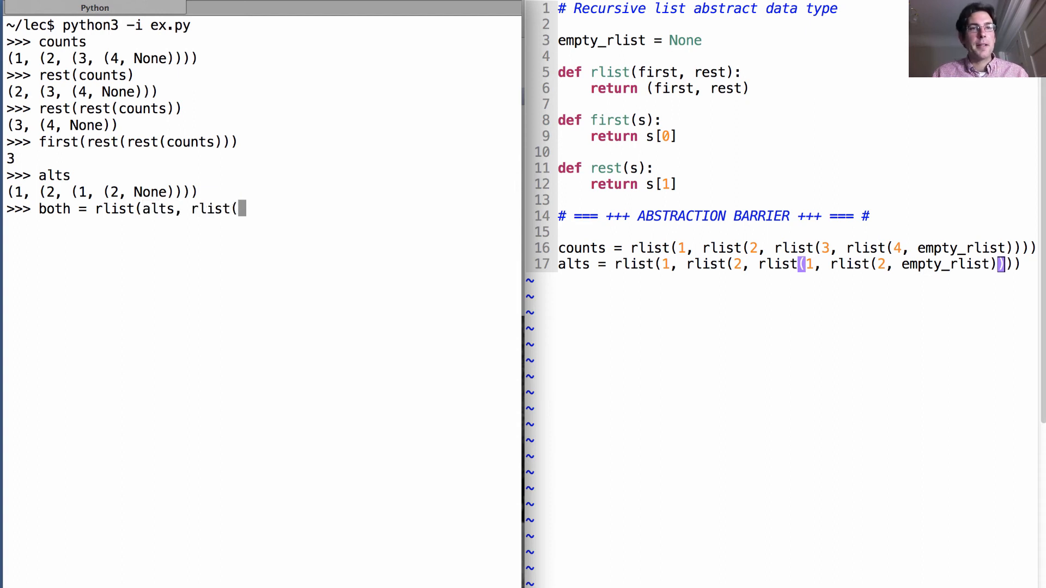
type("counts,")
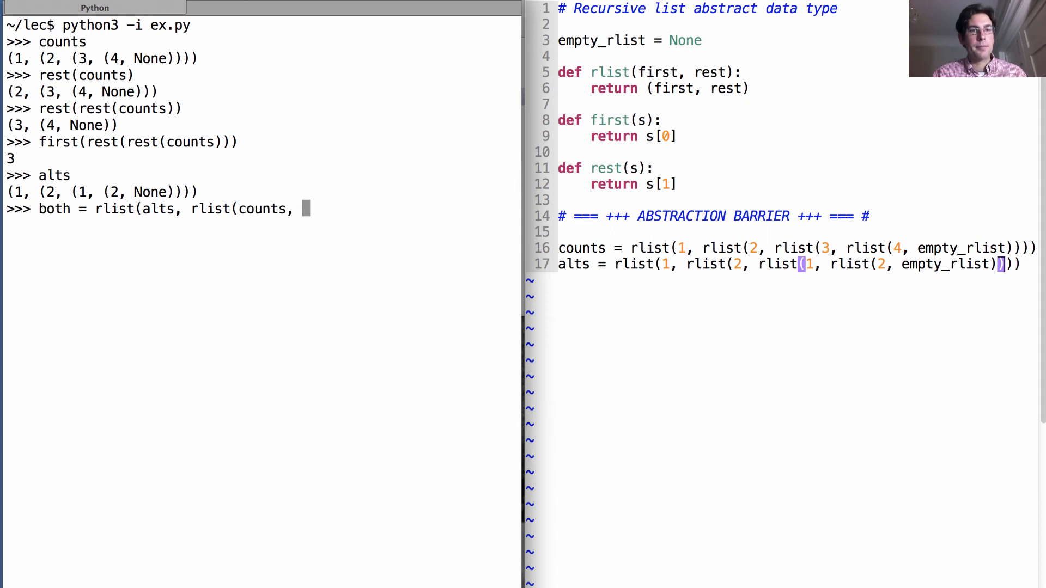
type("empty")
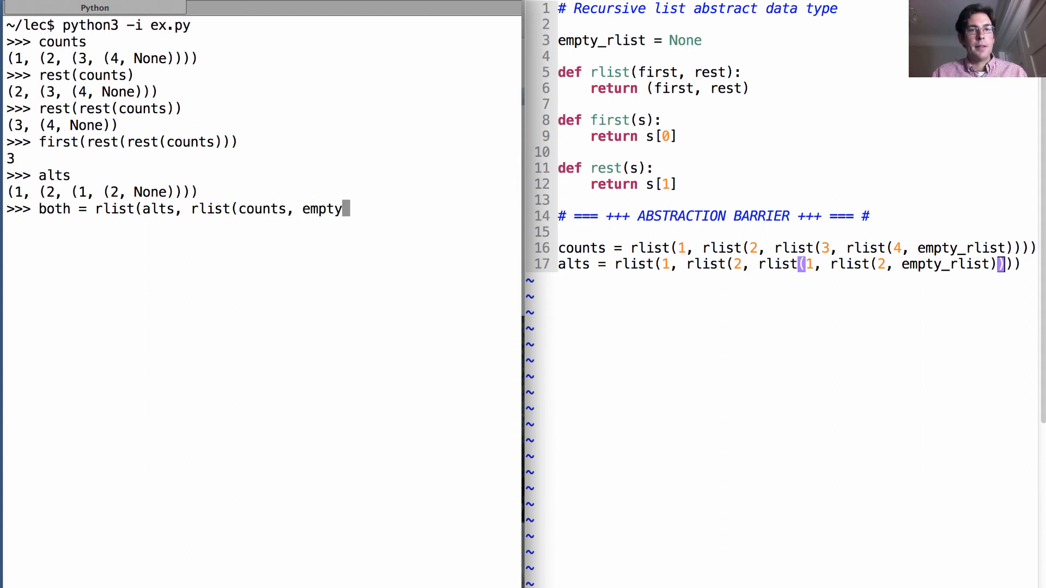
type("_rlist")
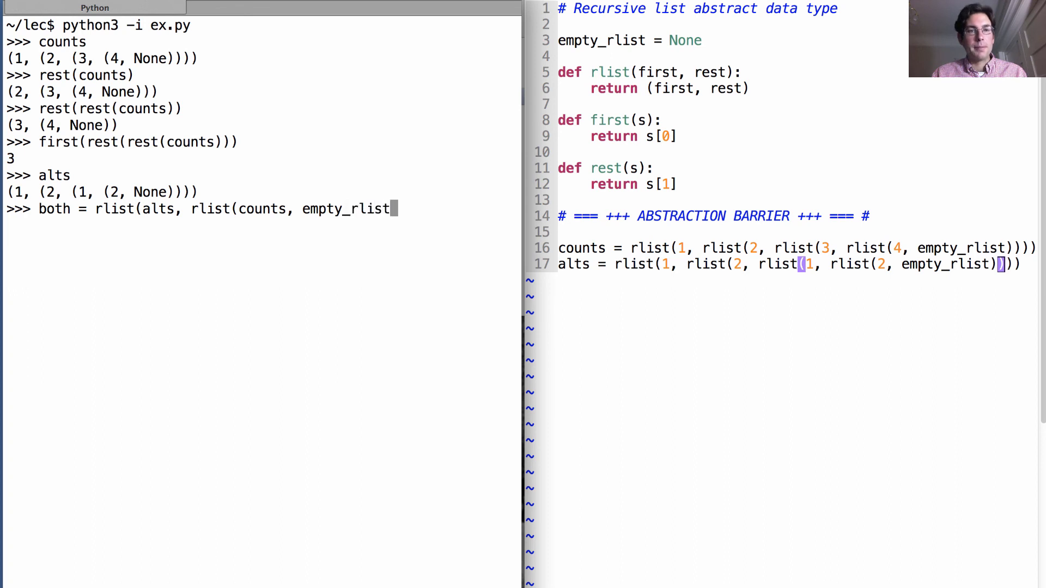
type("))")
type("b")
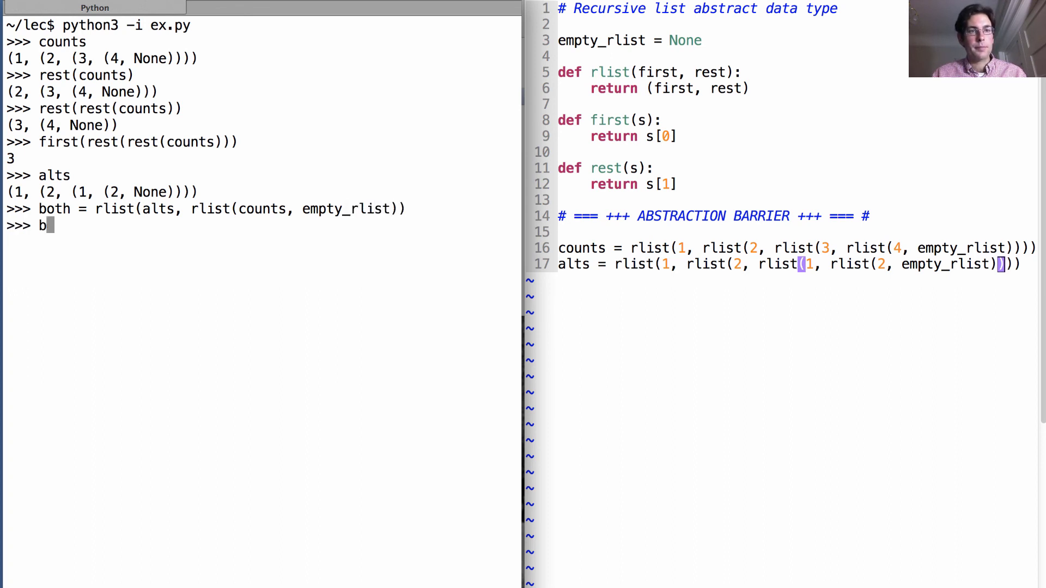
- Evaluate both to print ((1, (2, (1, (2, None)))), ((1, (2, (3, (4, None)))), None))
key("Return")
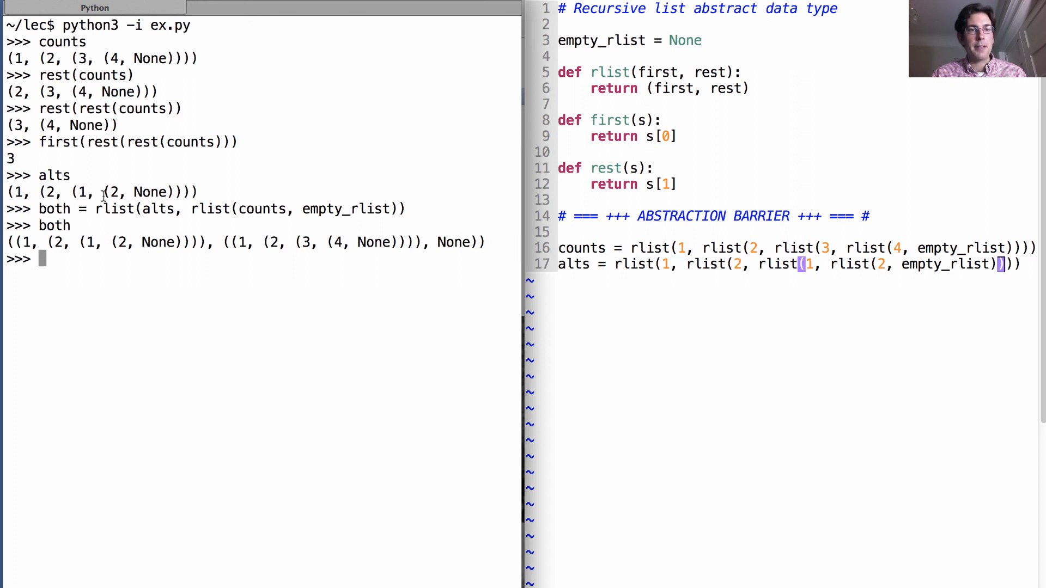
double_click(157, 209)
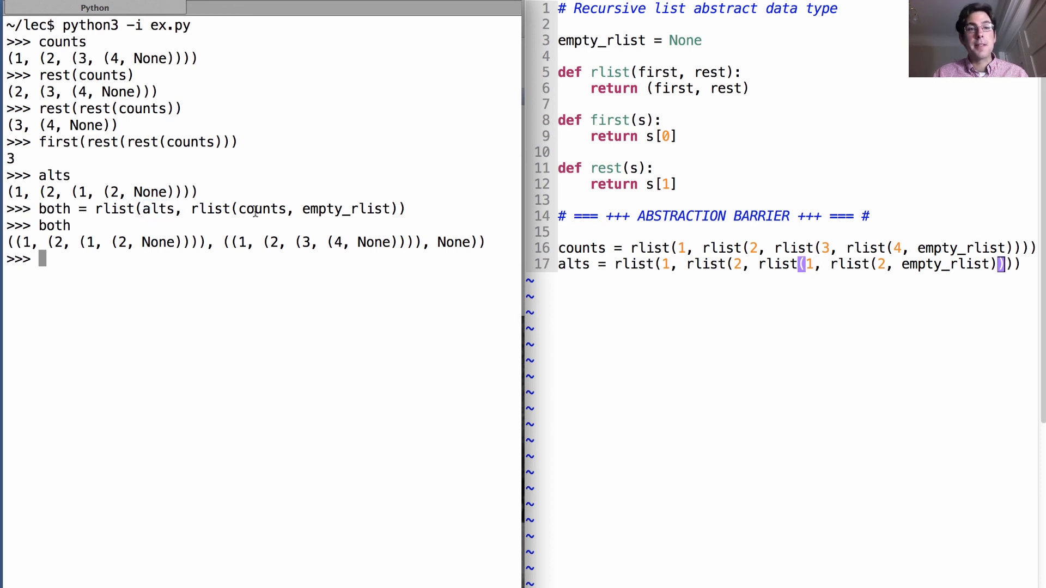
mouse_move(365, 154)
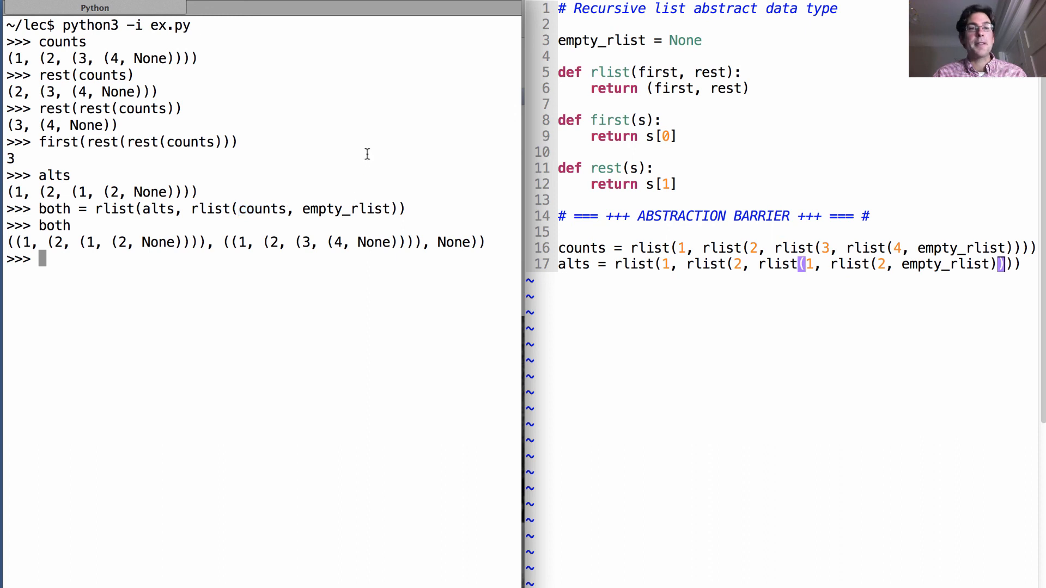
mouse_move(367, 294)
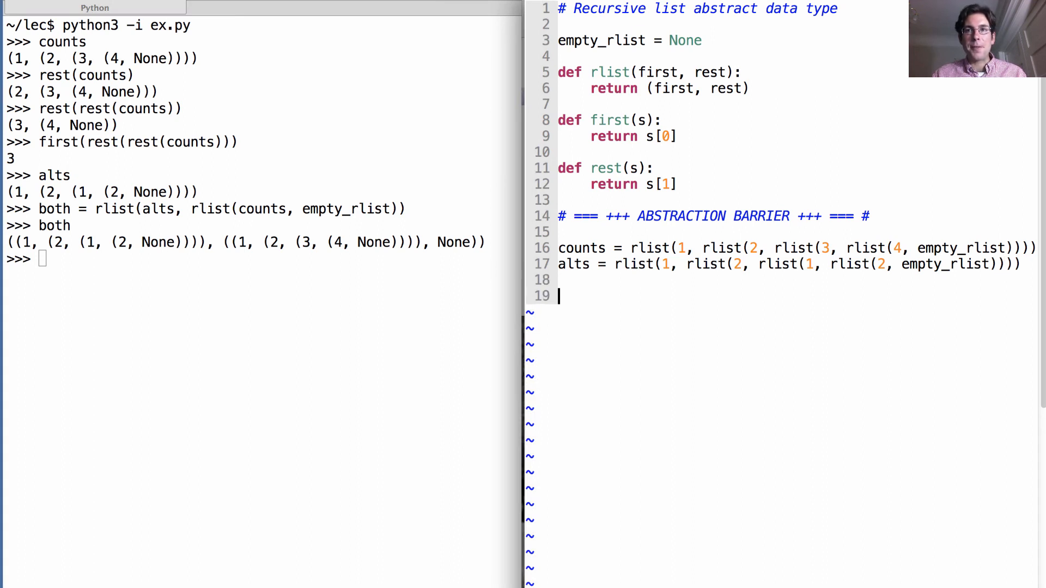
- Add commented candidate expressions like # first(rest(rest(first(rest(both)))))
type("# first(rest(rest(first(rest(both)))))")
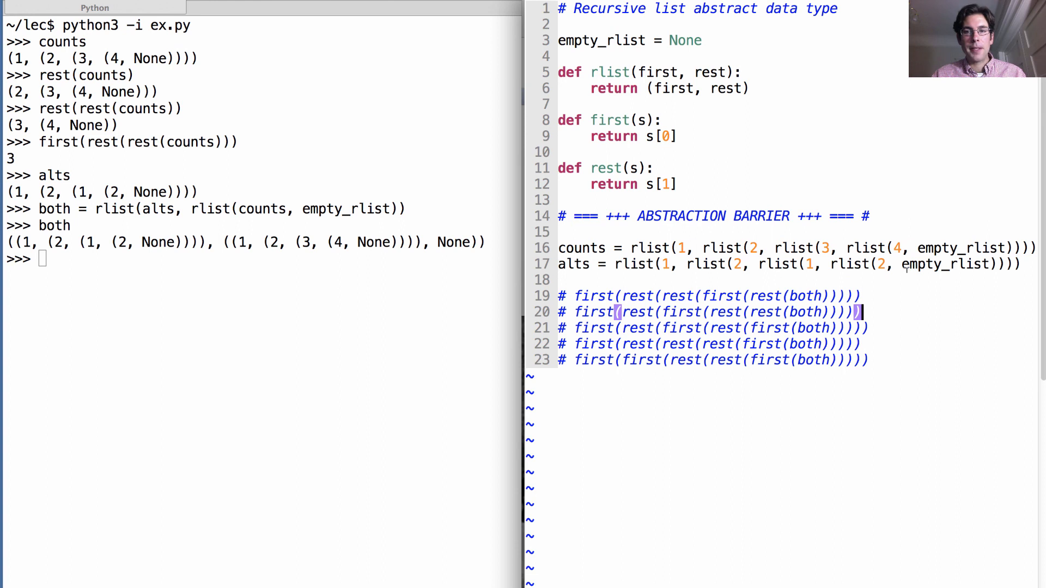
mouse_move(883, 311)
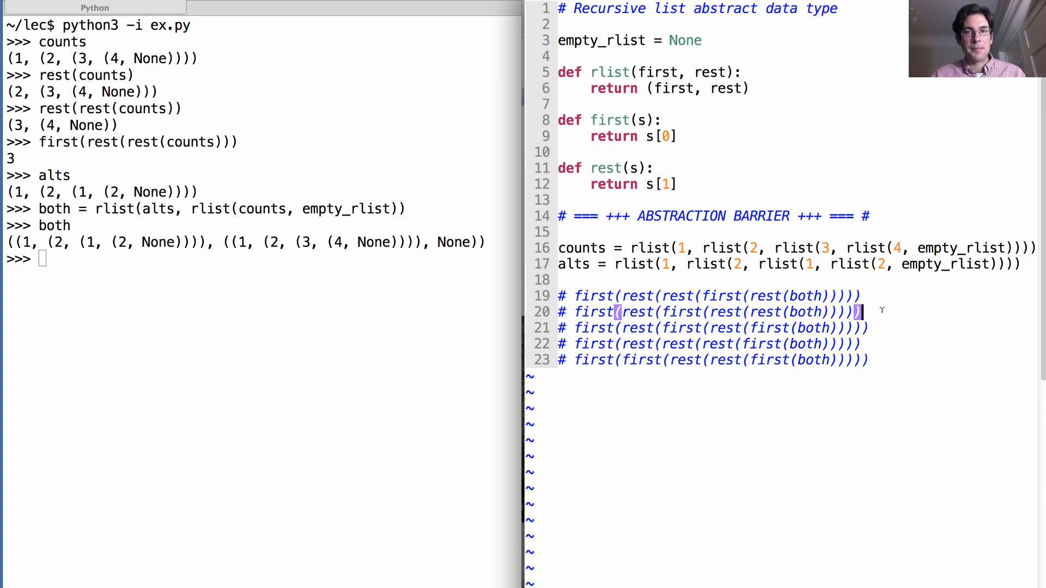
- Back in the REPL, evaluate both, rest(both) and first(rest(both))
left_click(573, 296)
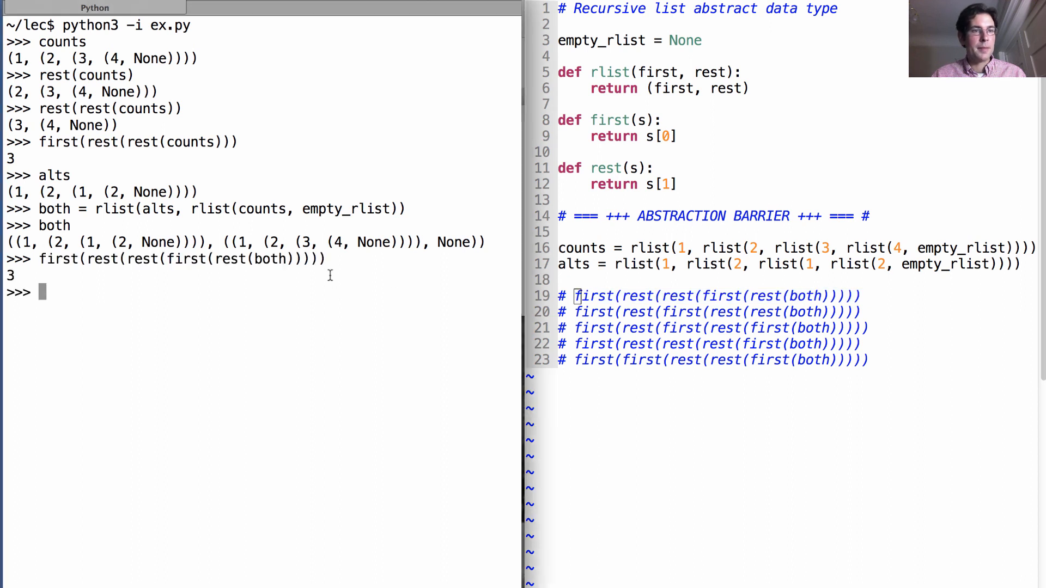
mouse_move(163, 283)
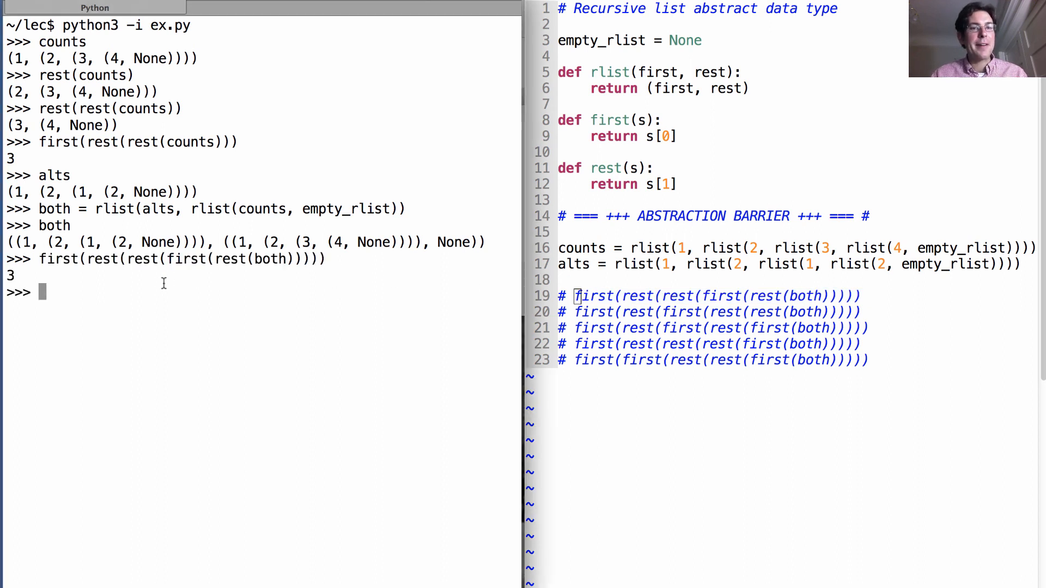
type("both")
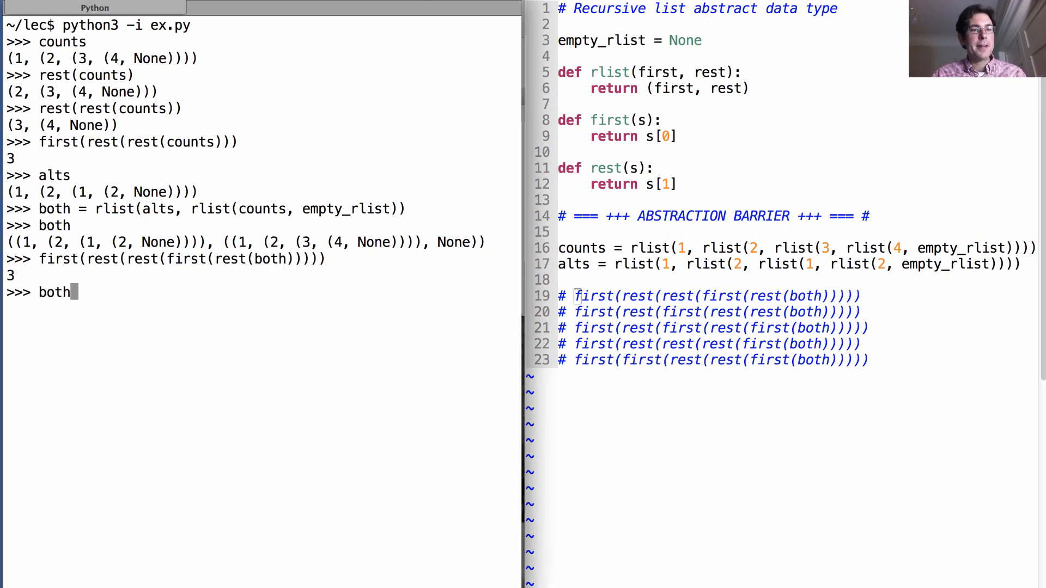
type("rest(bro")
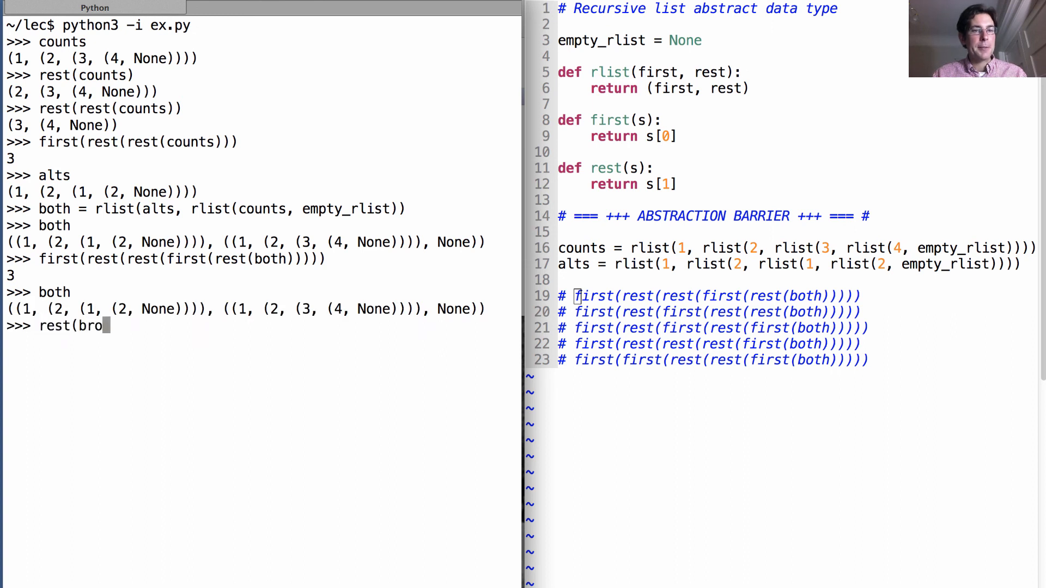
key("Return")
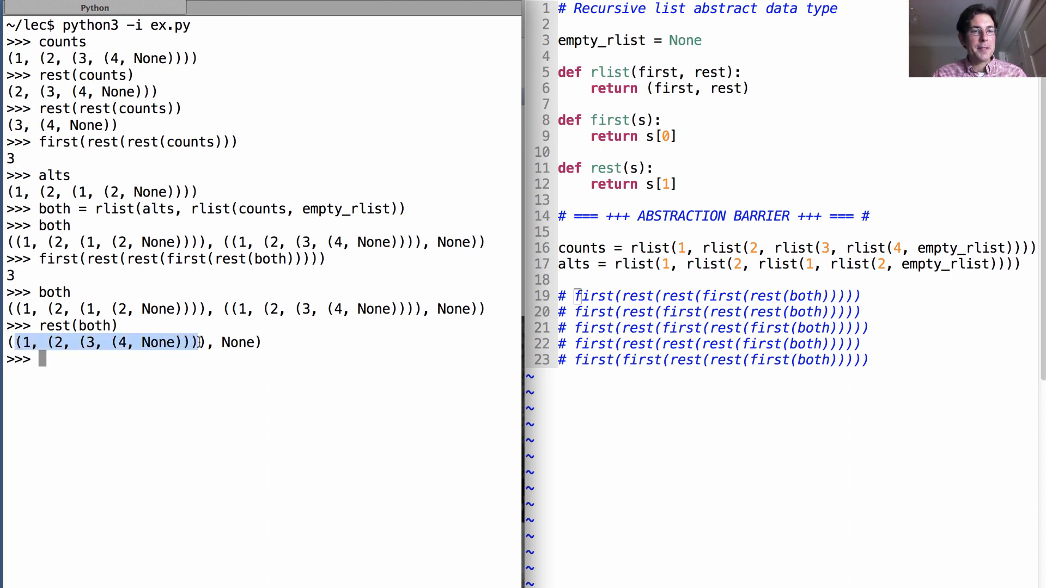
type("first(")
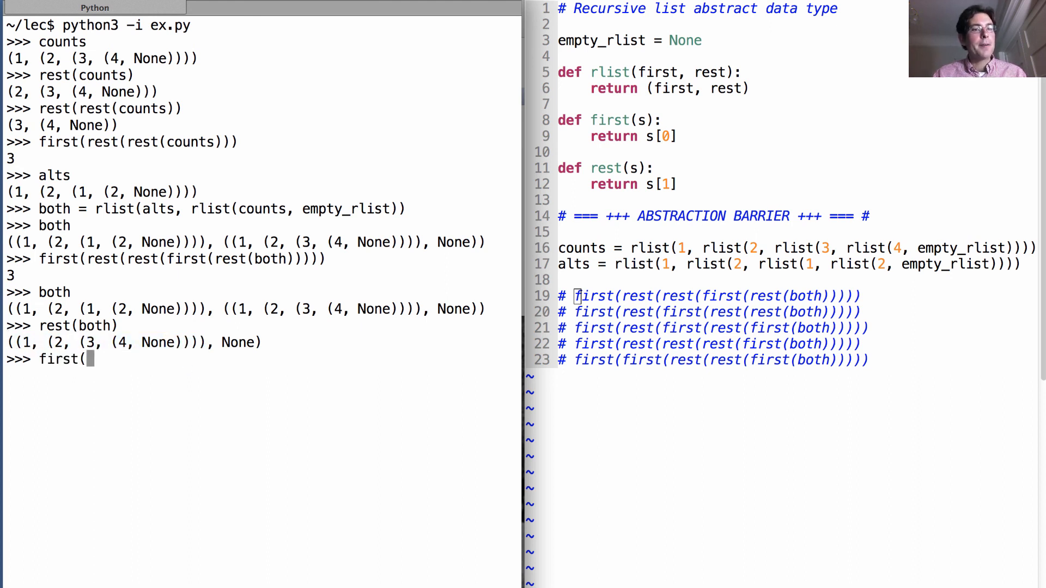
type("rest(both")
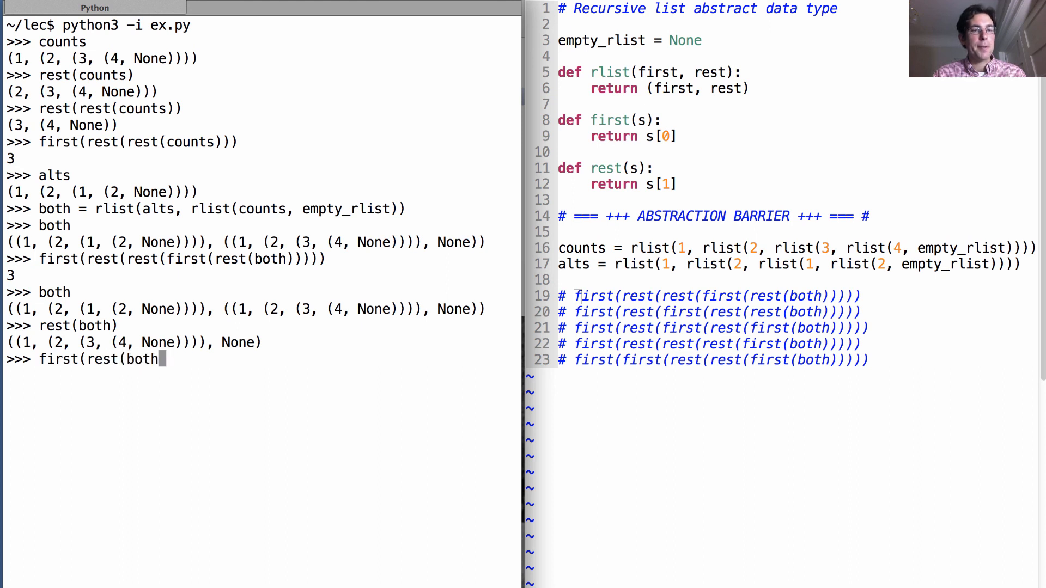
key("Return")
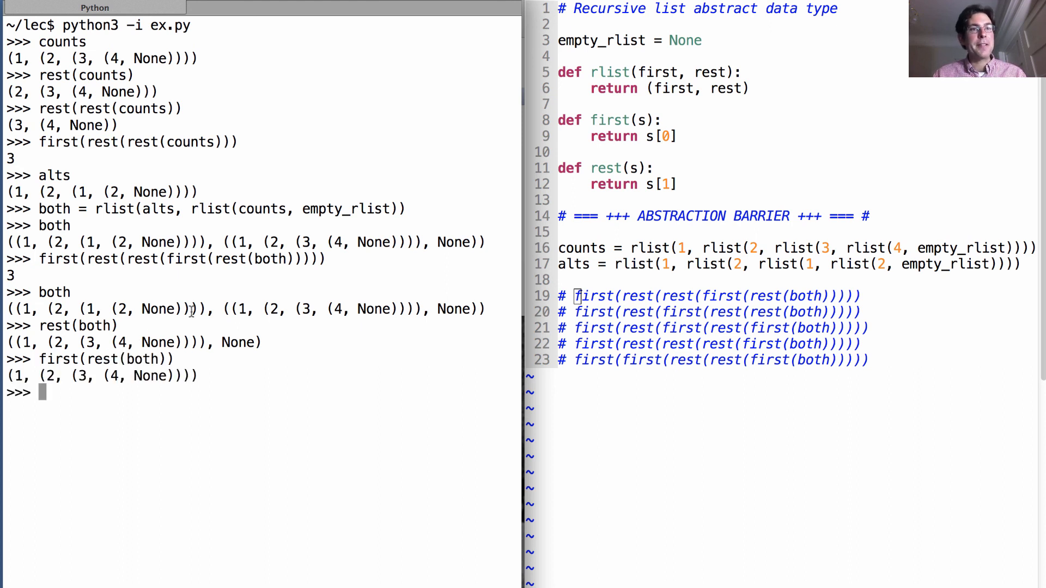
- Evaluate first(rest(rest(first(rest(both))))) and confirm it returns 3
type("first(rest(both))")
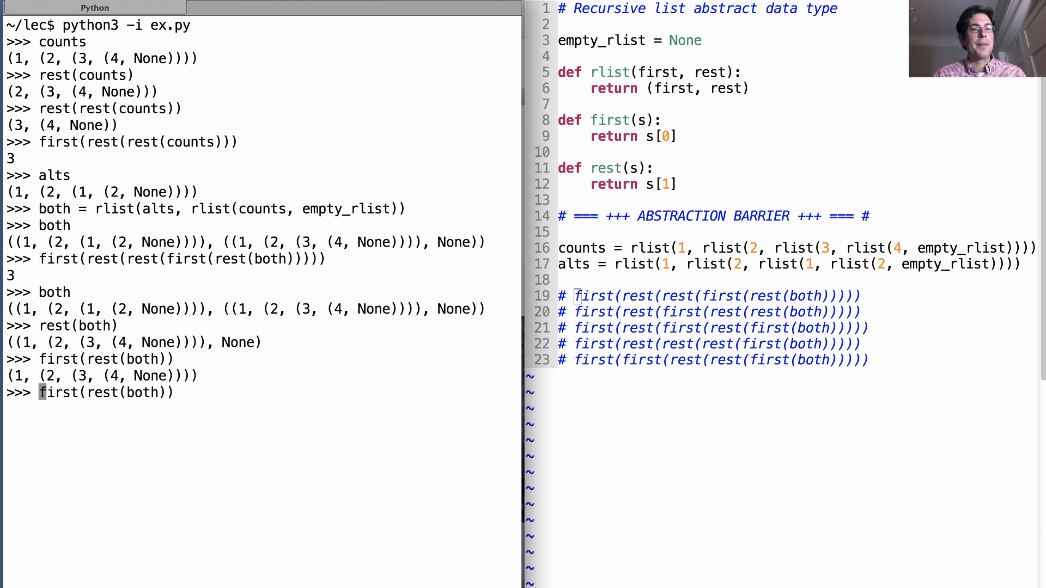
type("rest(")
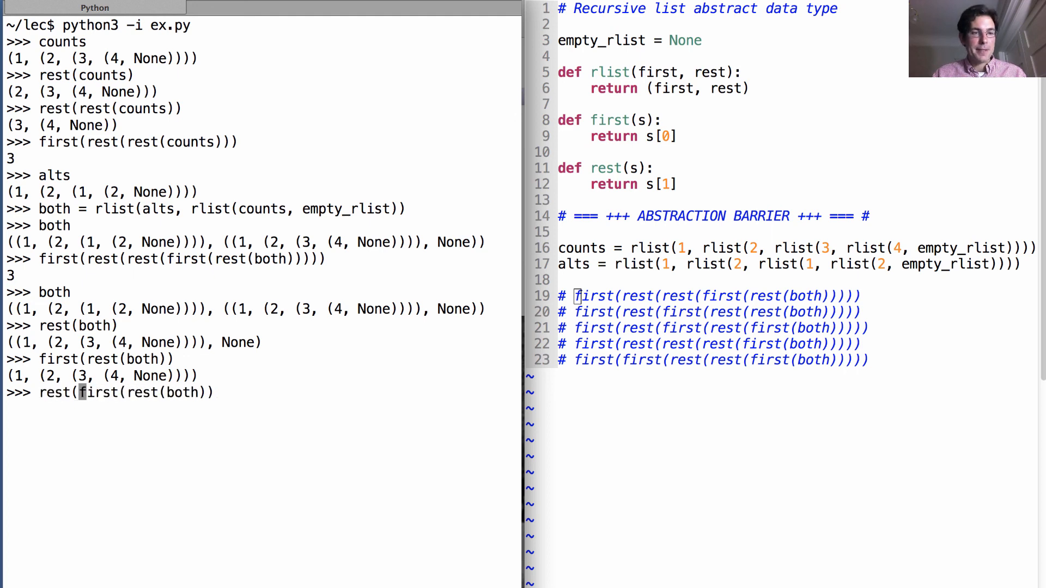
type("rest(")
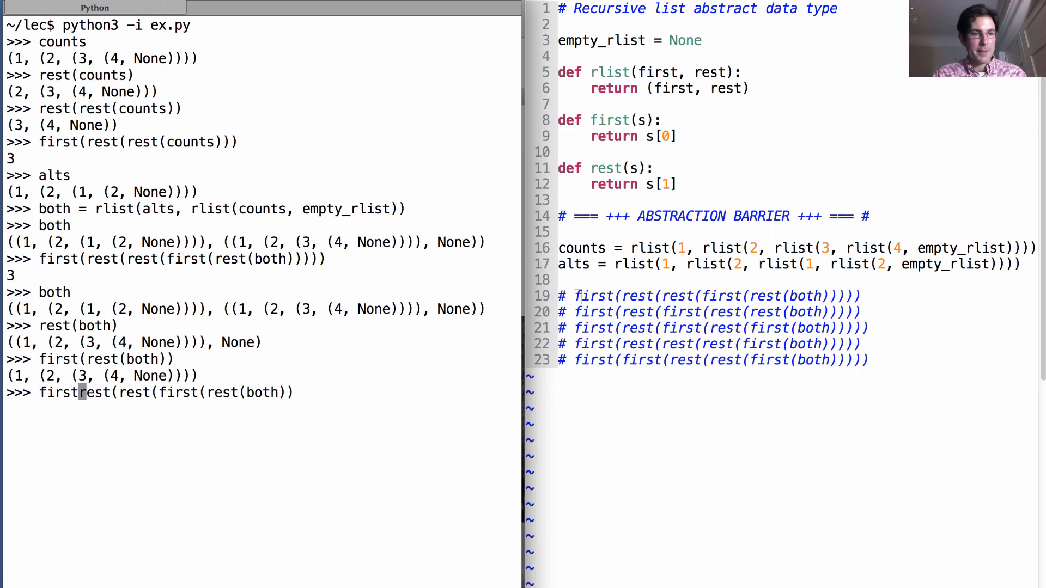
type("(rest(rest(first(rest(both))))")
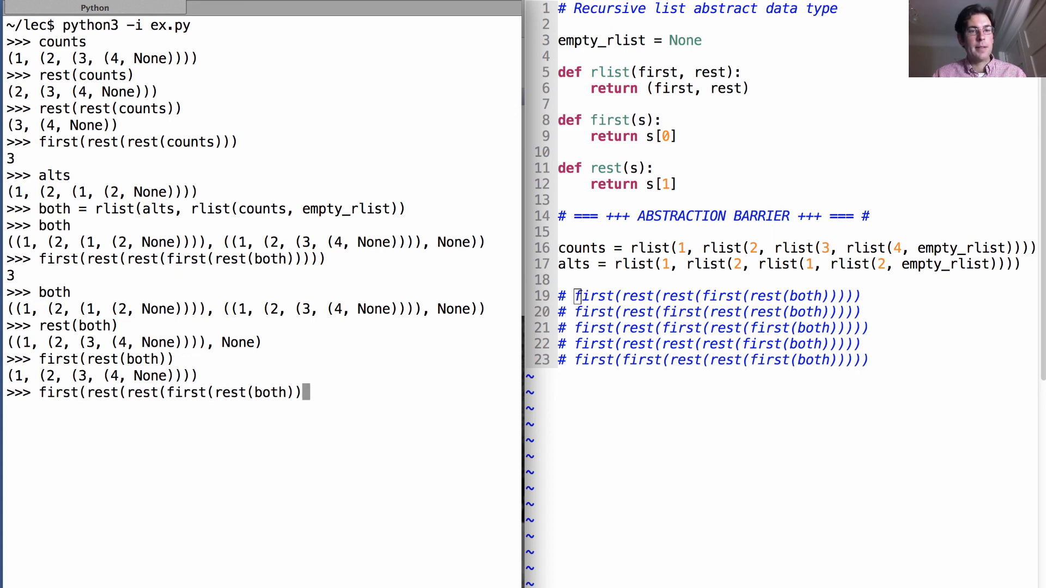
key("Return")
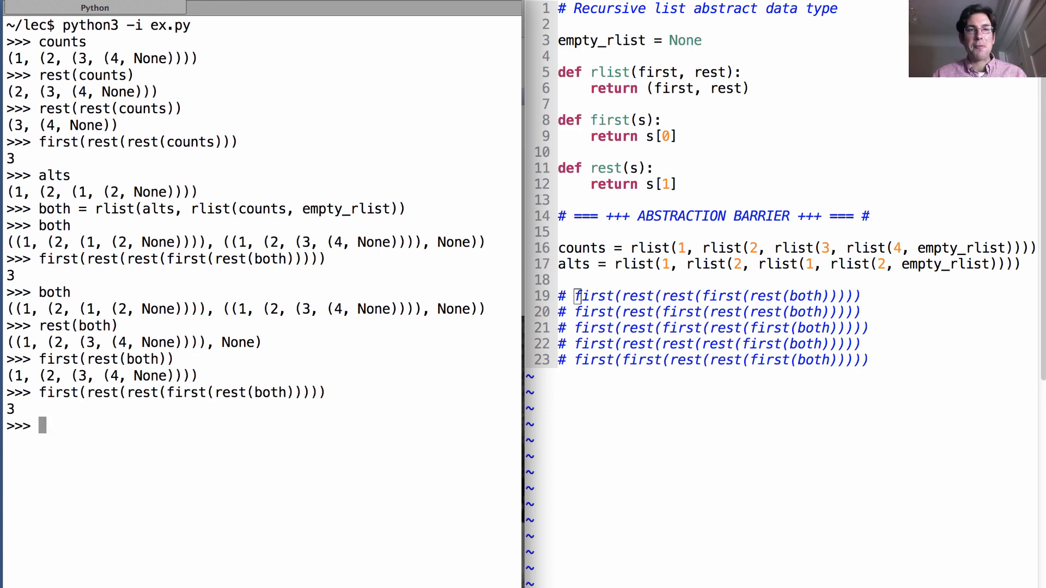